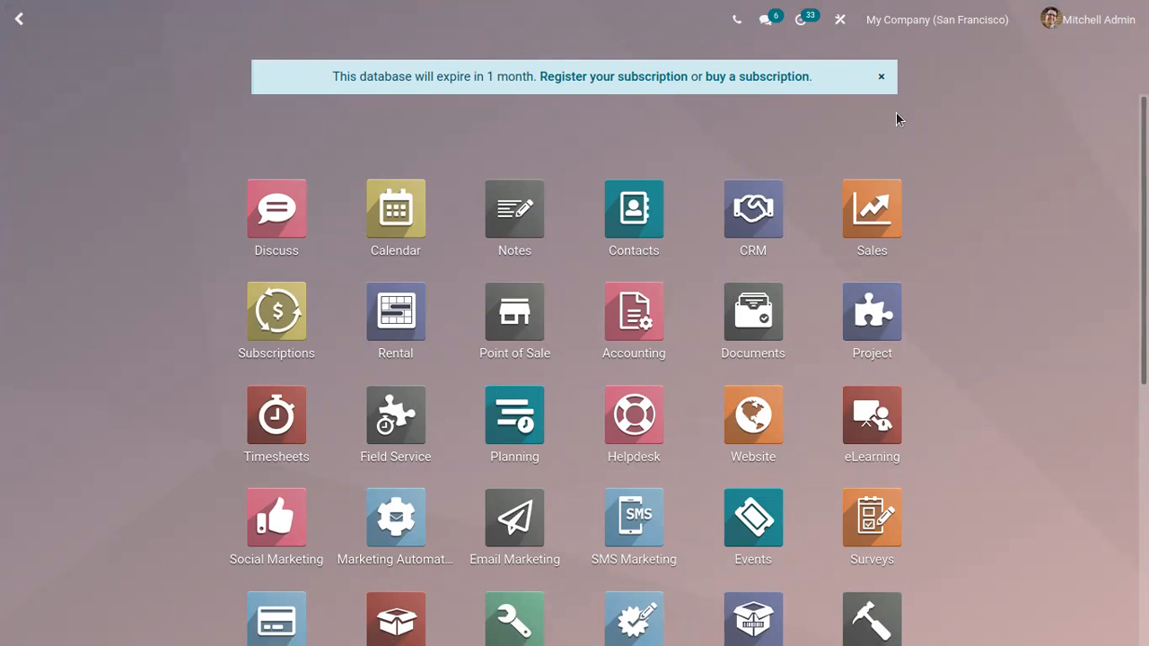
# View the #general channel, then the History, Inbox and Starred mailboxes, ending on the empty Inbox
pyautogui.click(276, 208)
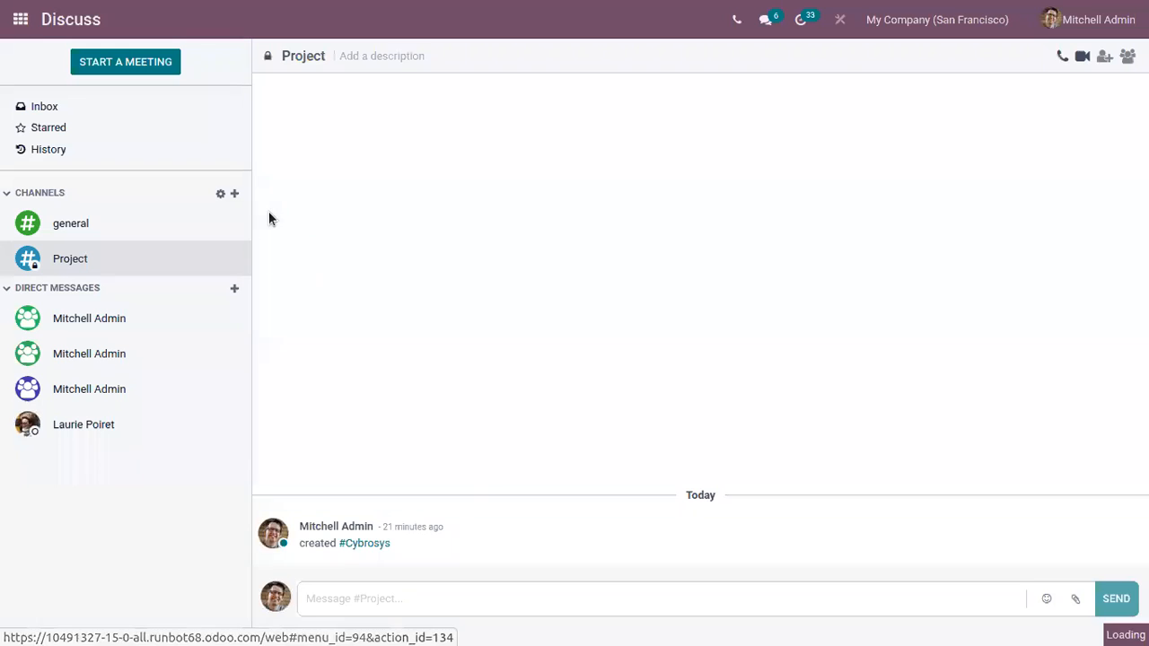
pyautogui.click(70, 222)
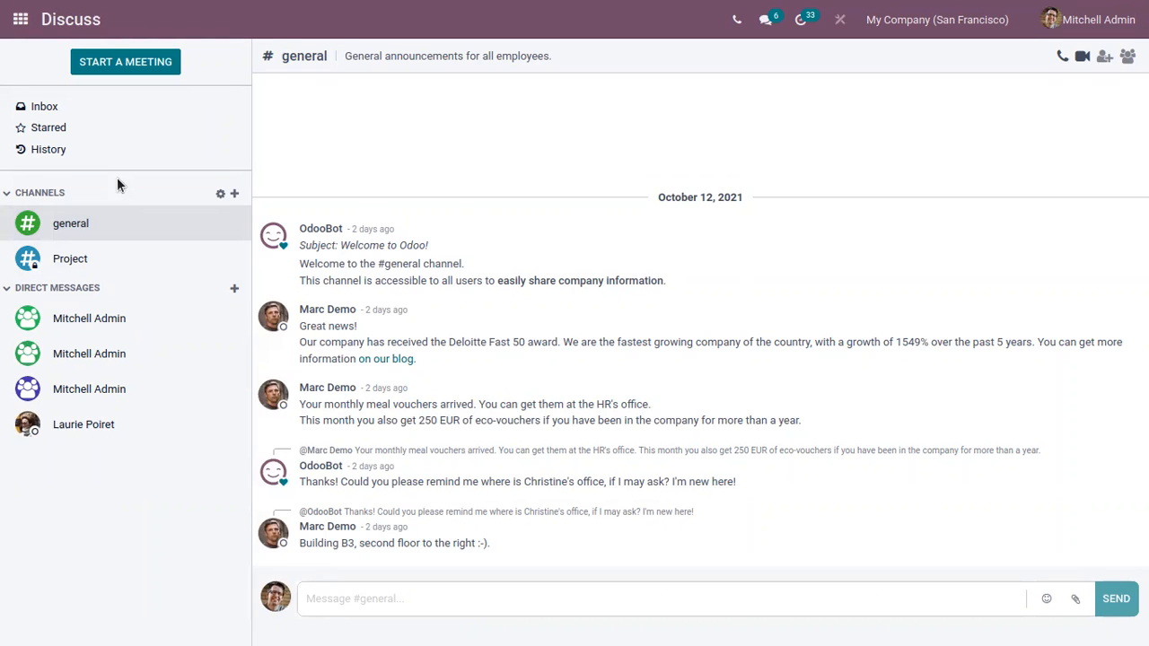
pyautogui.moveTo(93, 222)
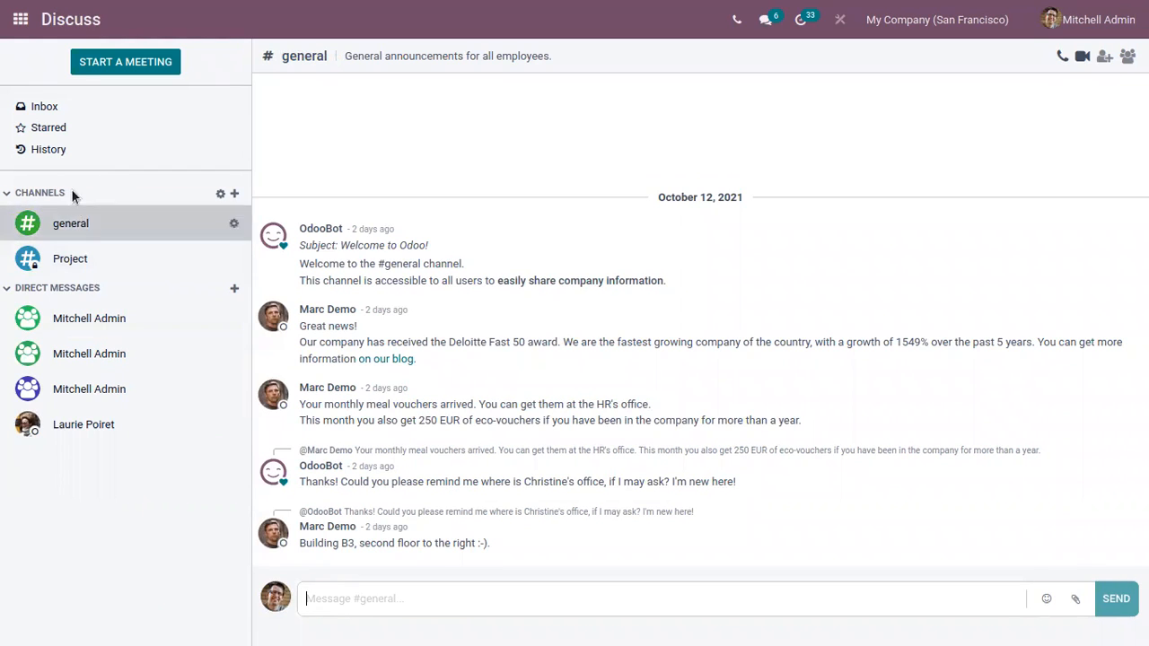
pyautogui.click(49, 149)
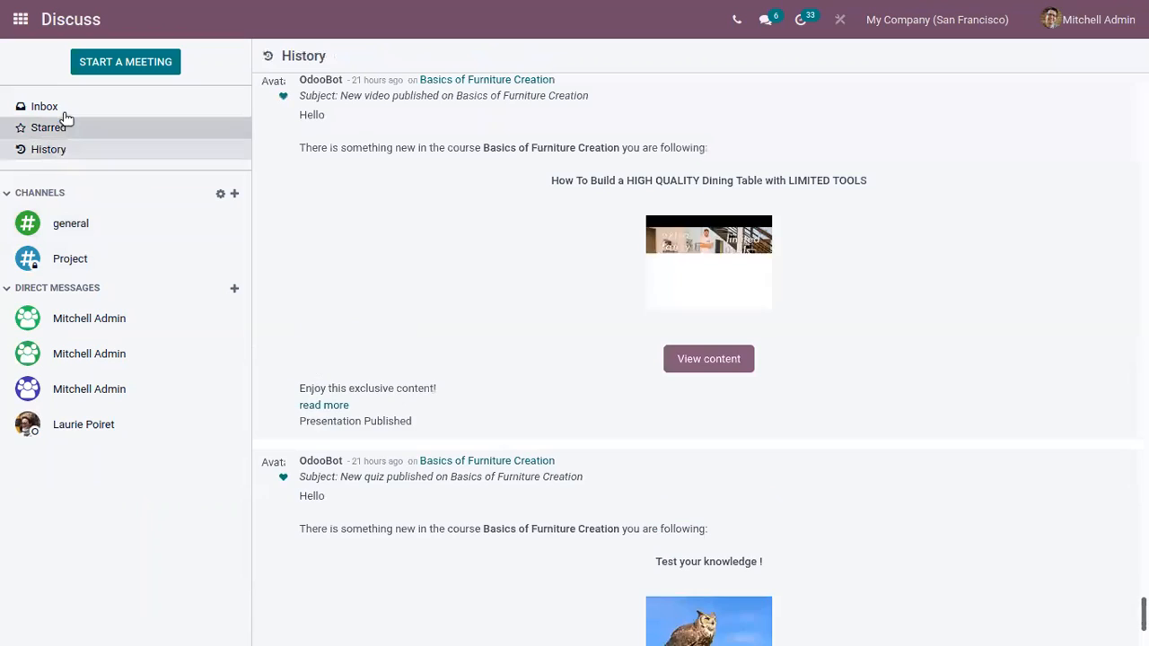
pyautogui.click(43, 106)
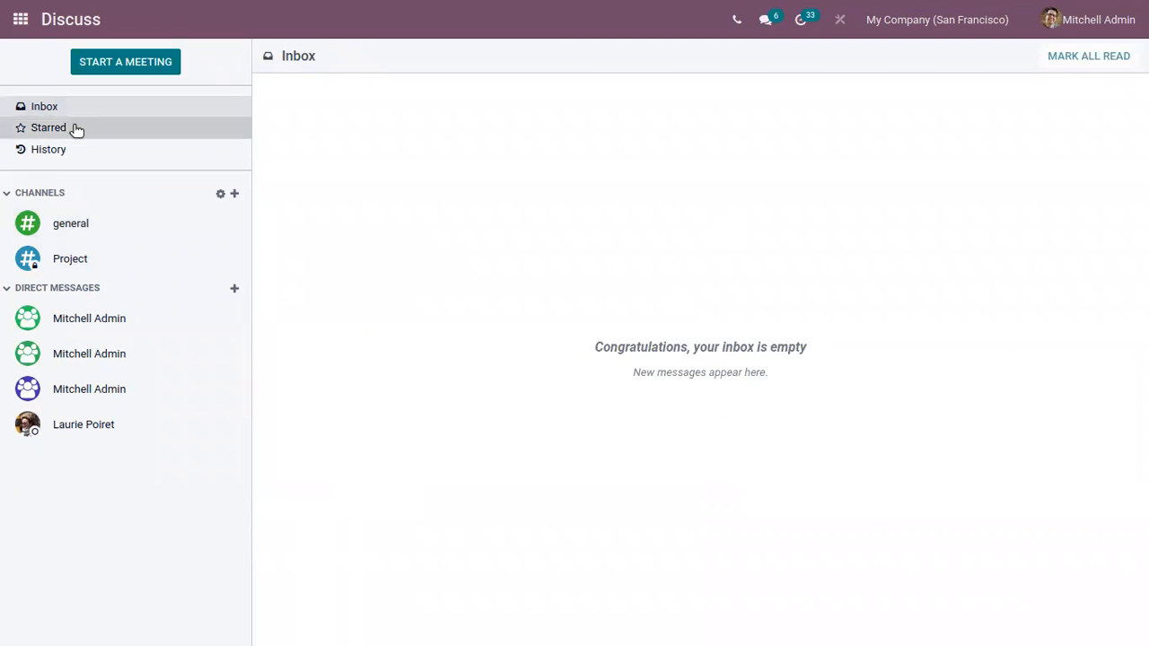
pyautogui.click(48, 127)
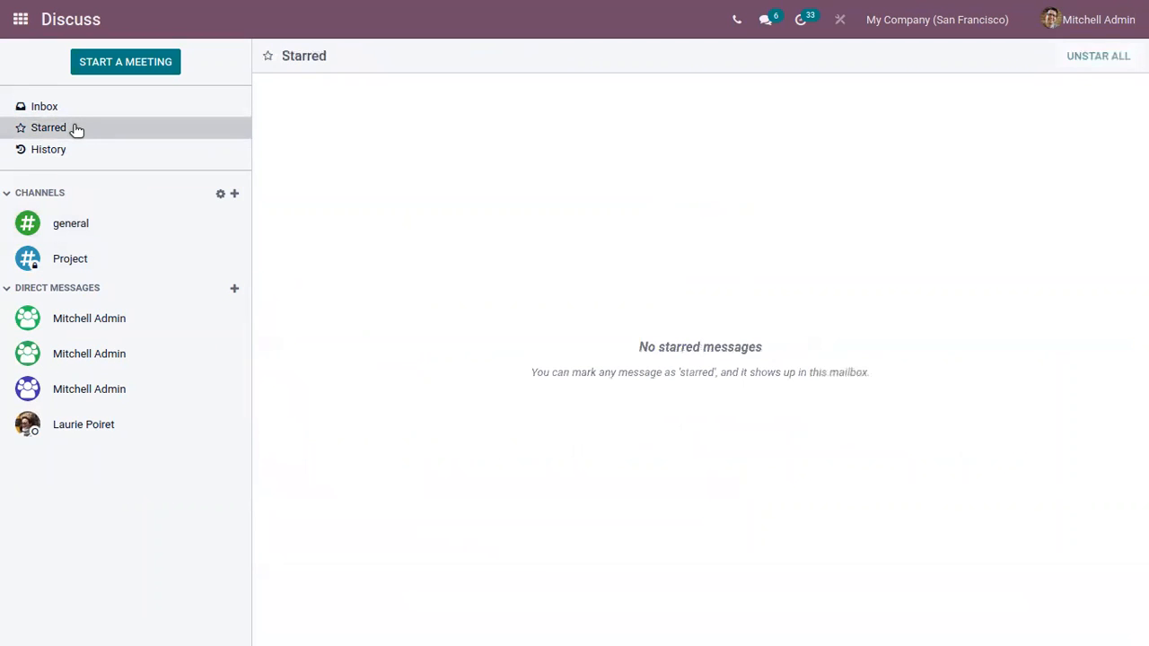
pyautogui.click(43, 106)
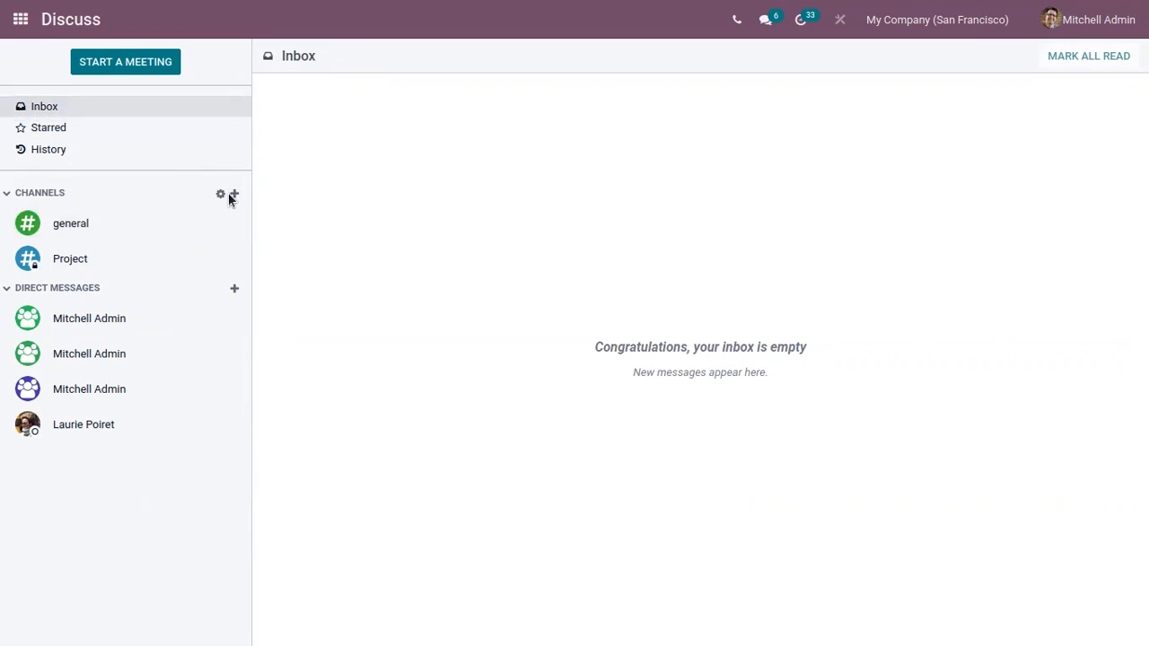
# Add a private (locked) channel named 'Cybro General' from the Channels list
pyautogui.click(233, 194)
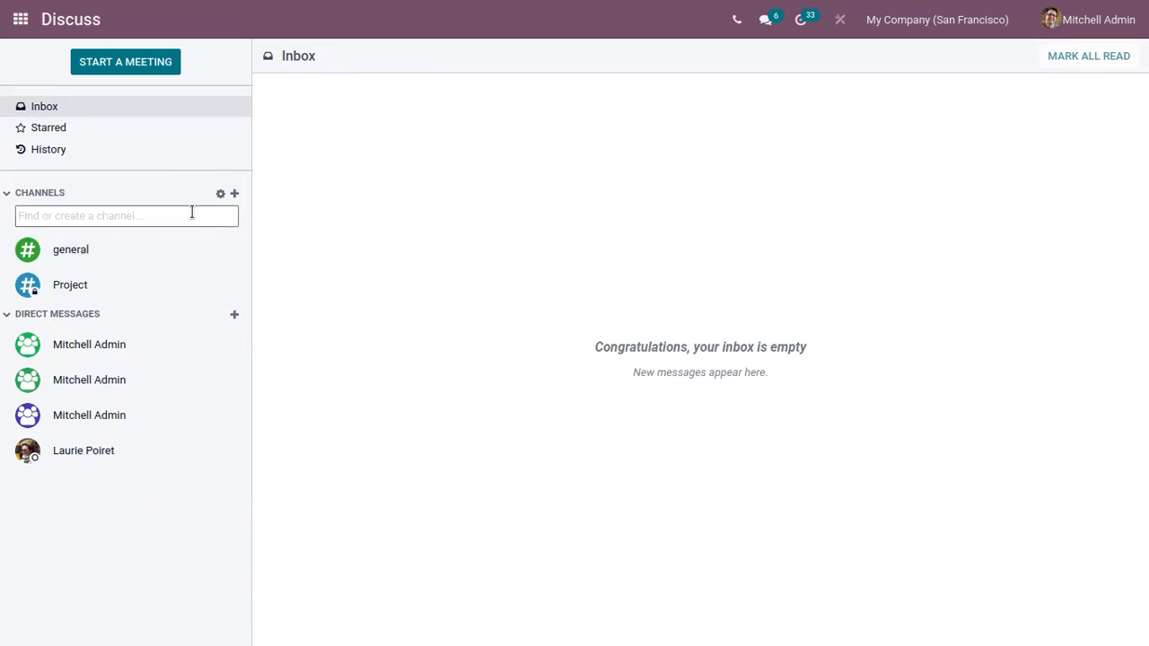
pyautogui.write('Cybro')
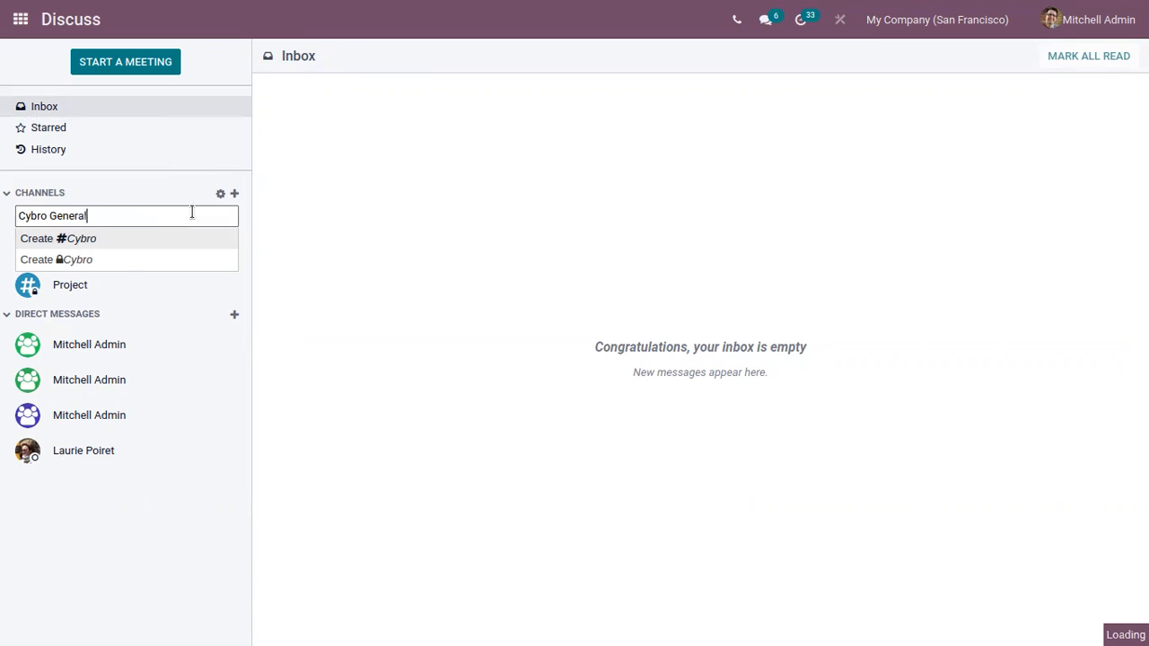
pyautogui.write('General')
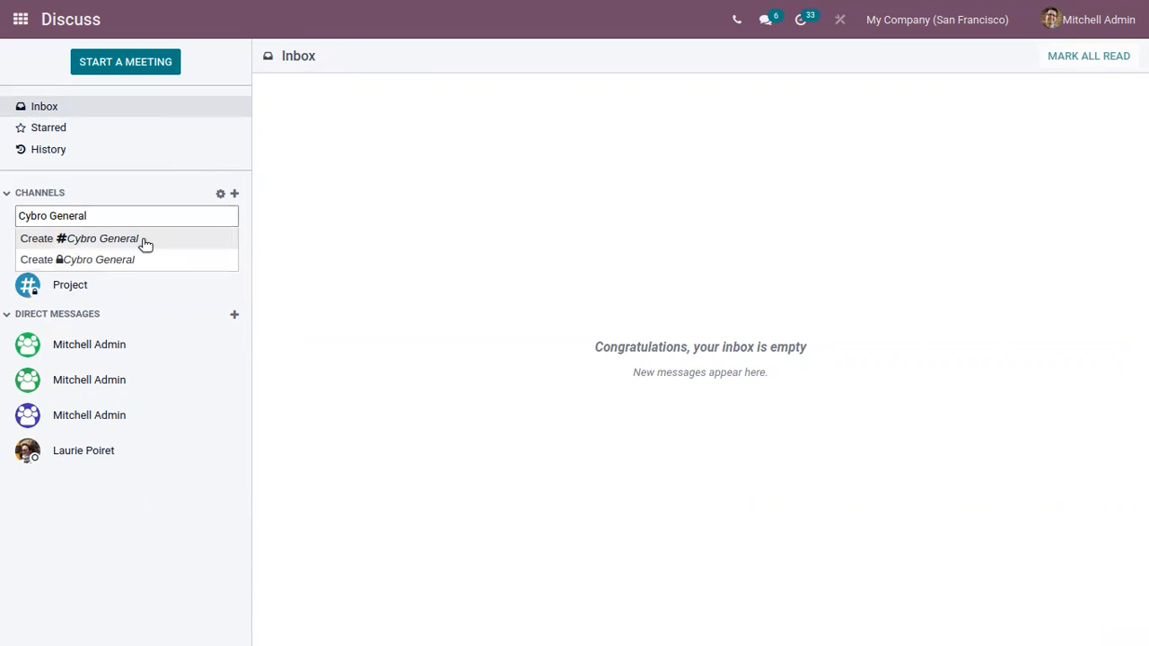
pyautogui.moveTo(153, 272)
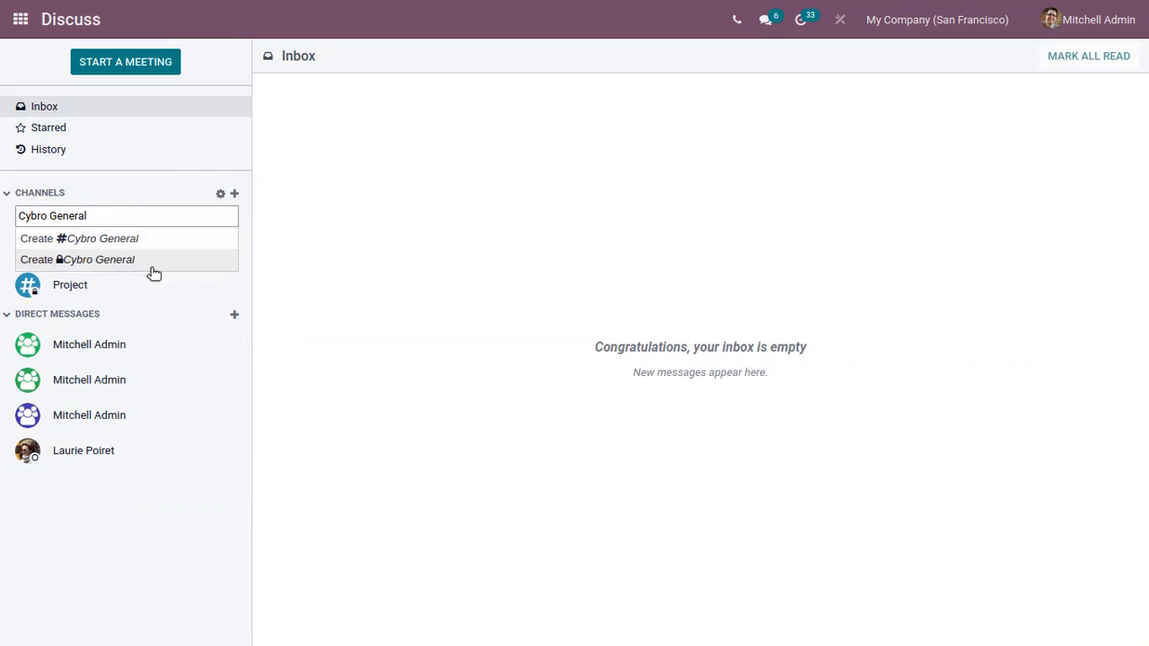
pyautogui.moveTo(65, 260)
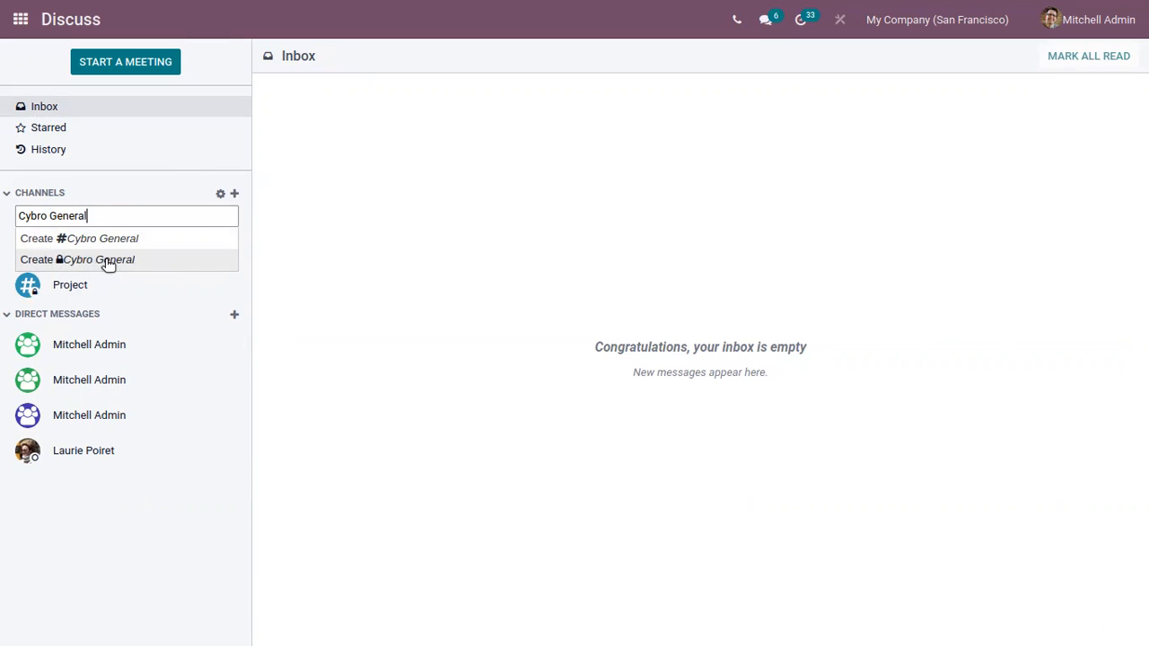
pyautogui.click(98, 258)
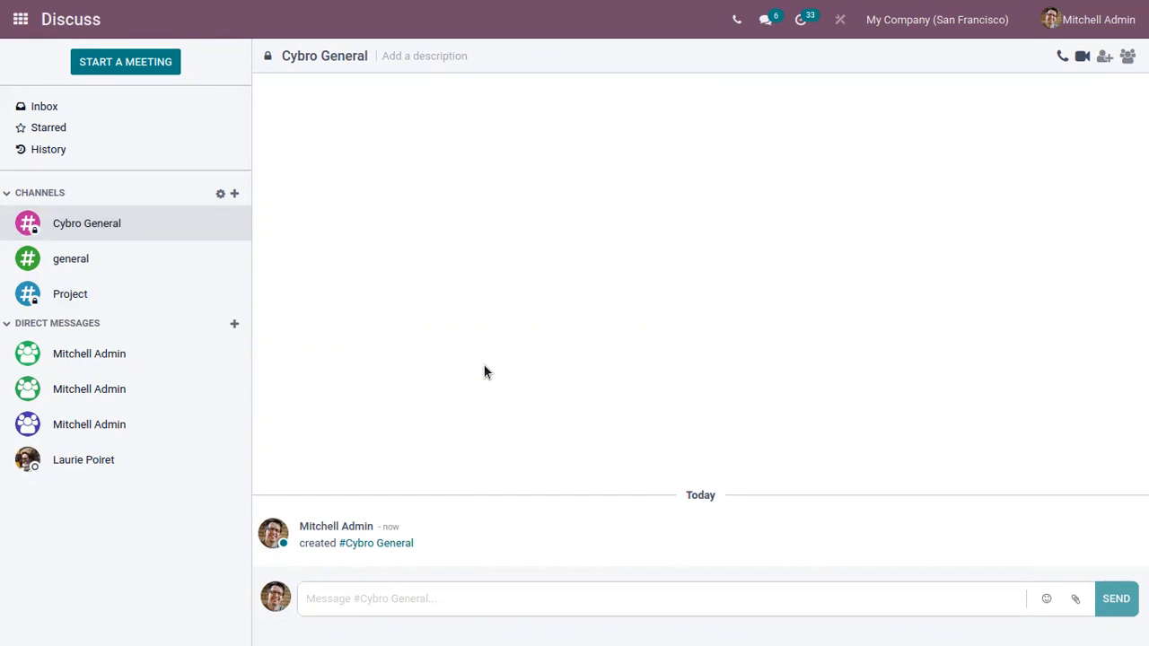
pyautogui.moveTo(106, 251)
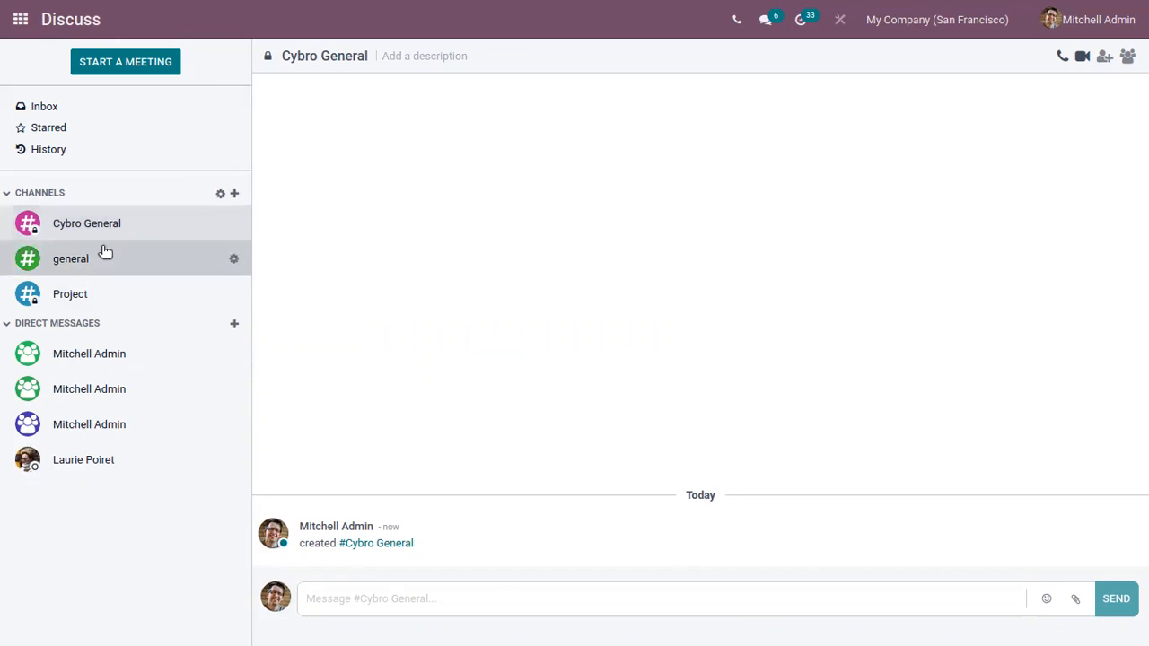
pyautogui.moveTo(840, 198)
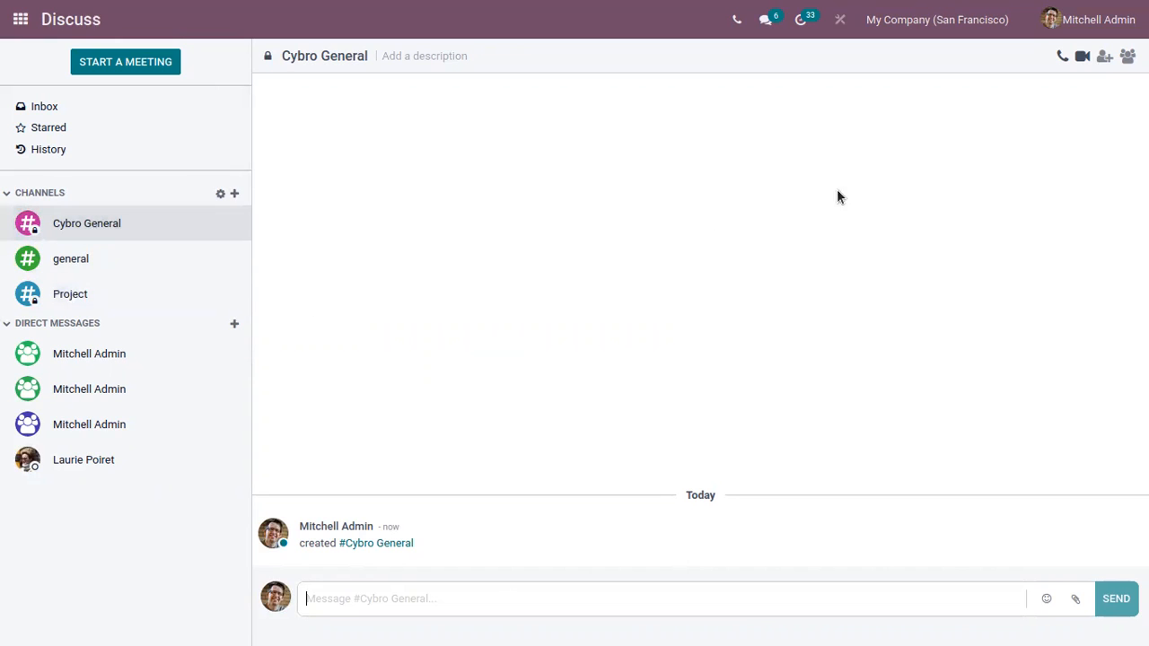
pyautogui.moveTo(1097, 86)
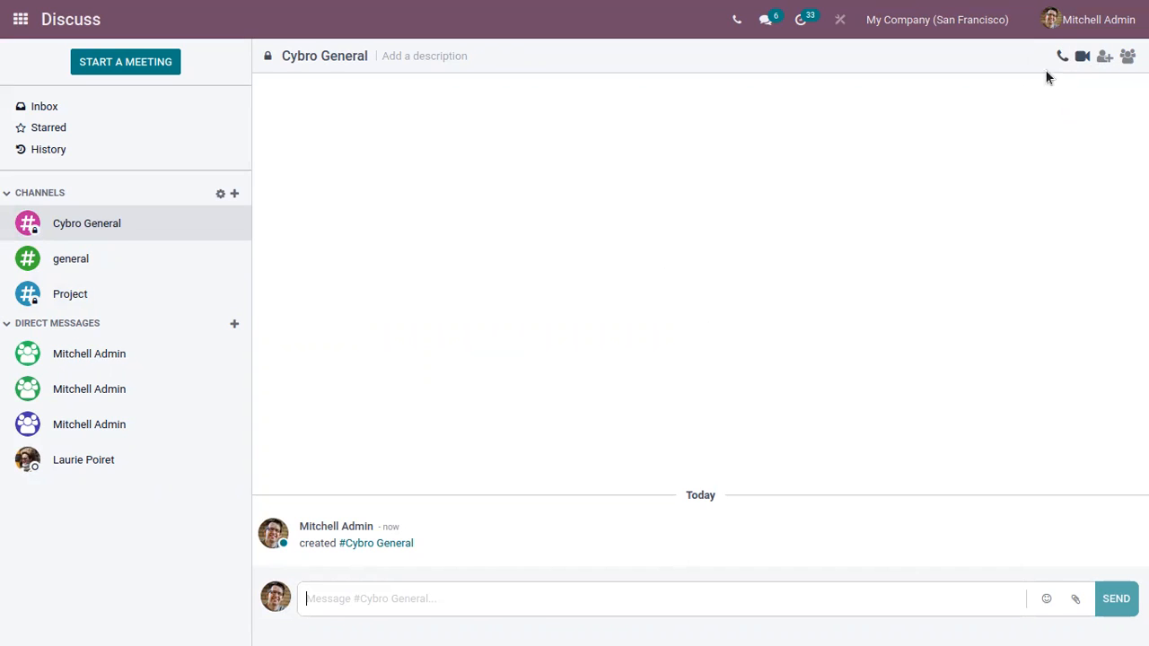
pyautogui.moveTo(903, 140)
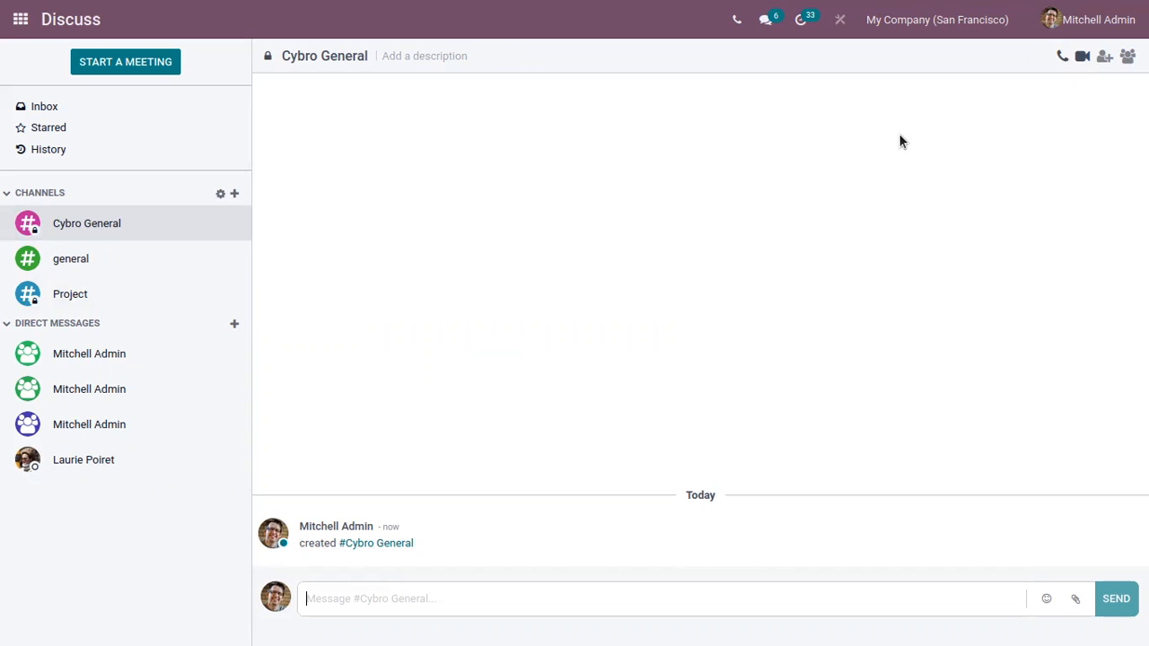
pyautogui.moveTo(1081, 55)
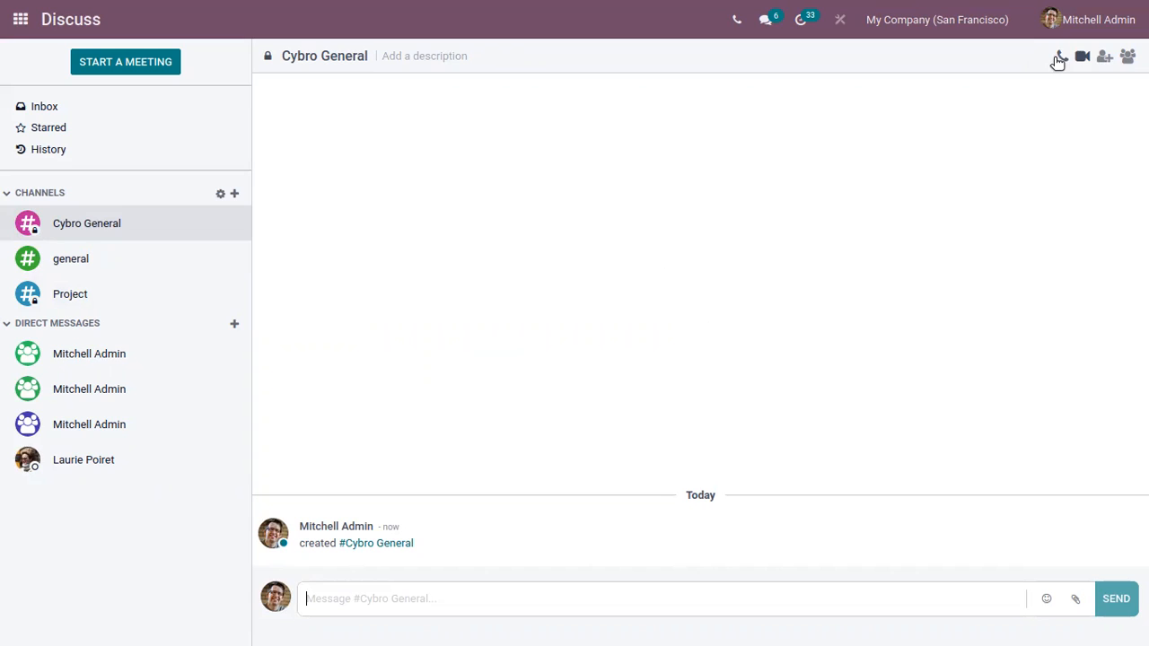
pyautogui.moveTo(1105, 56)
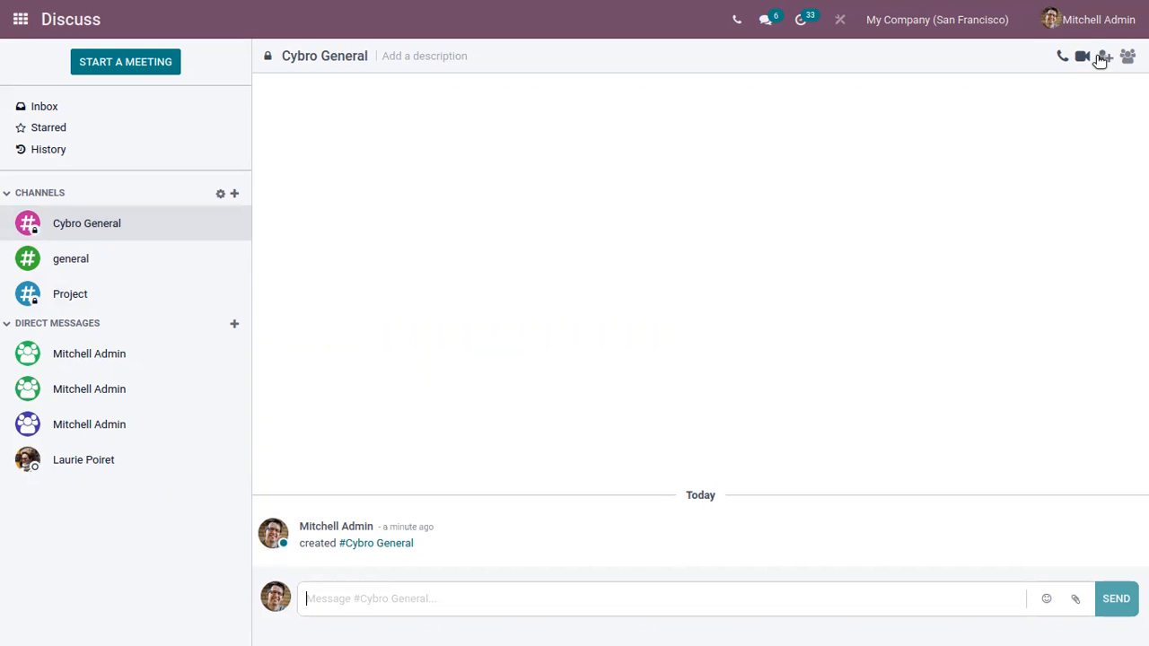
pyautogui.click(1103, 56)
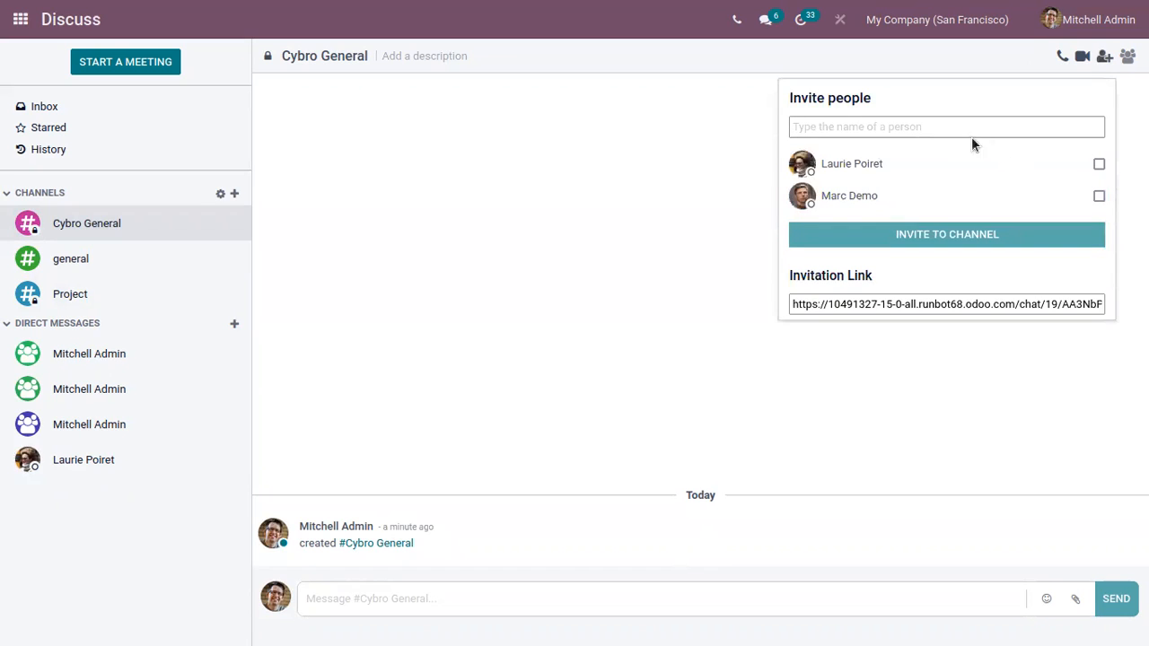
pyautogui.moveTo(1075, 155)
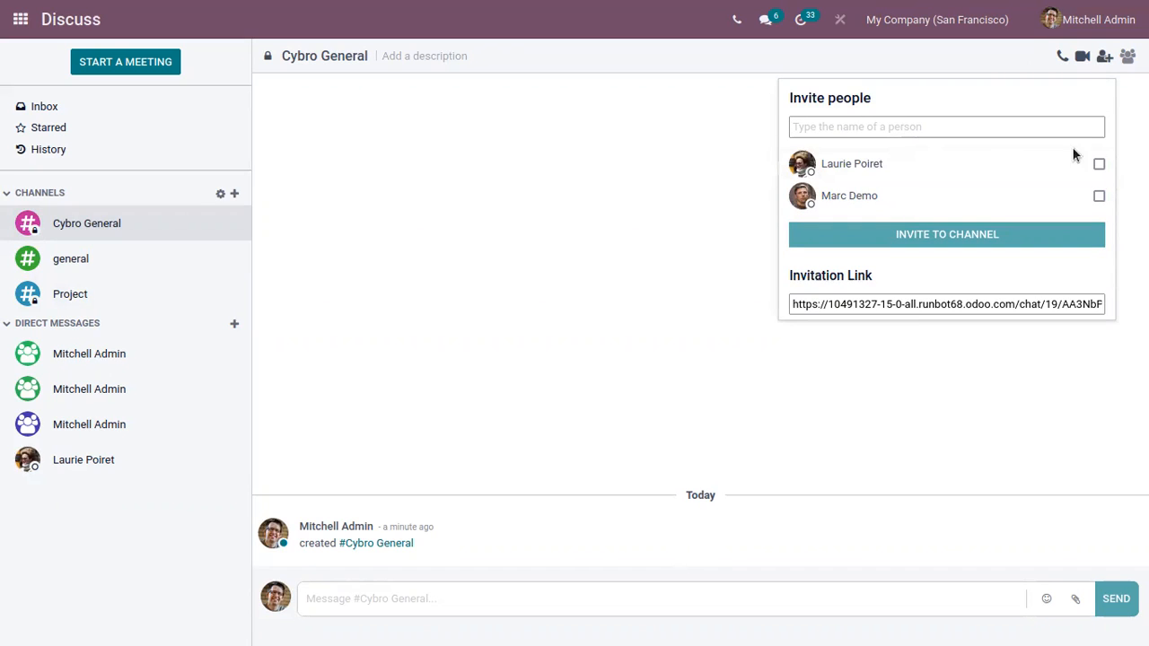
pyautogui.click(1098, 163)
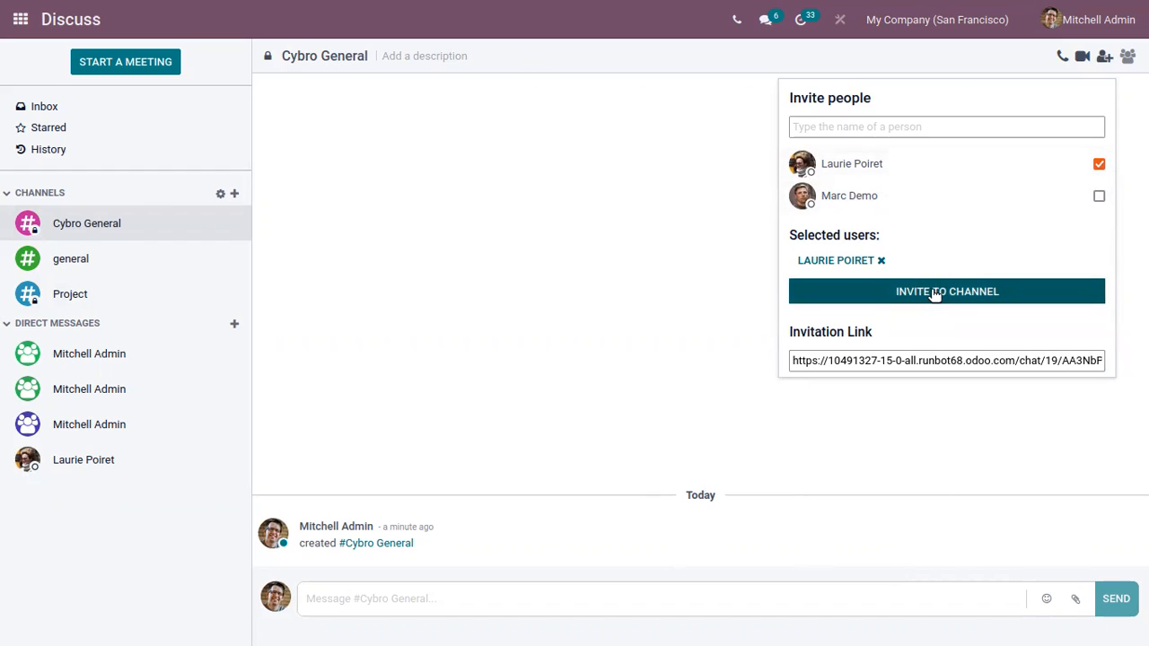
pyautogui.click(948, 290)
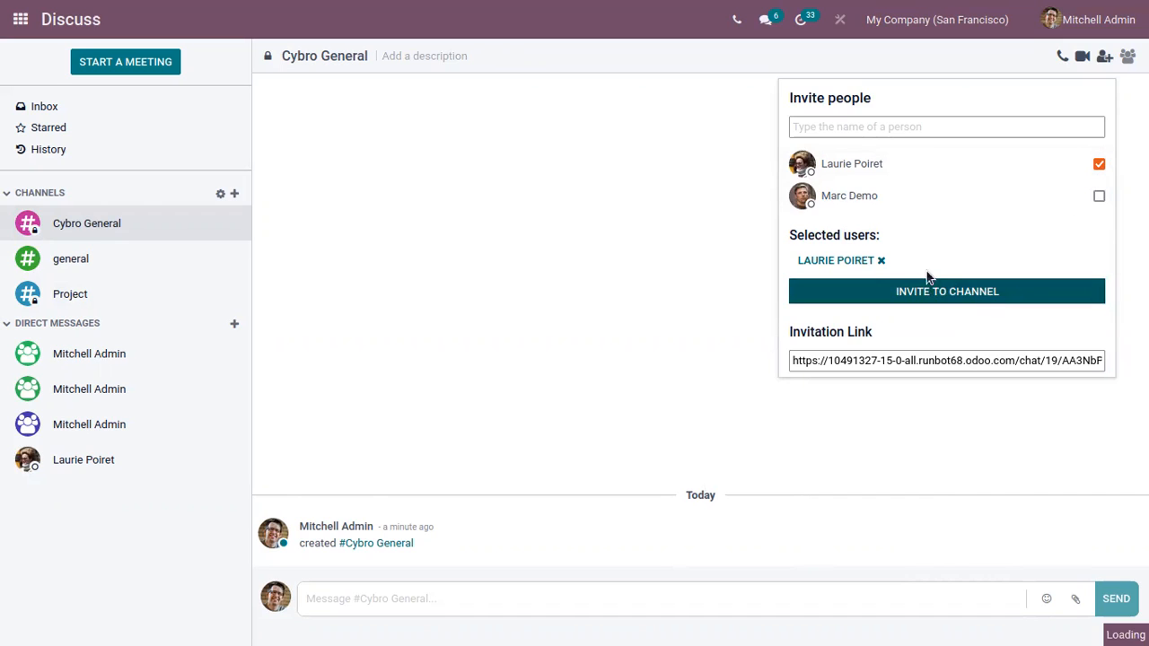
pyautogui.click(947, 291)
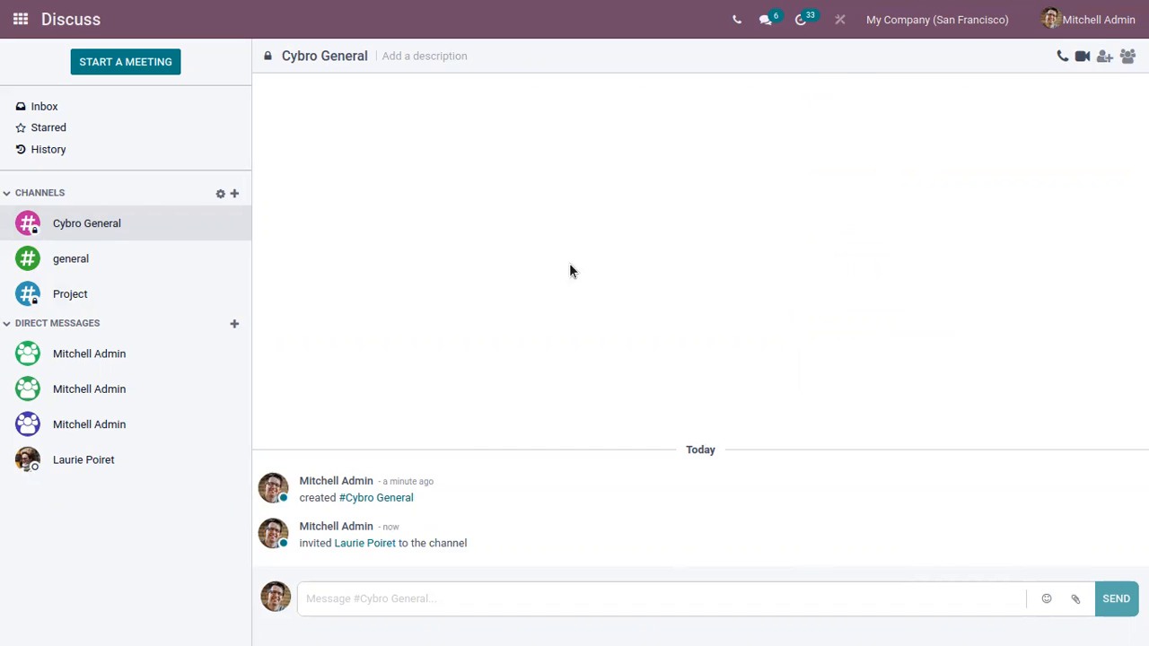
pyautogui.moveTo(334, 495)
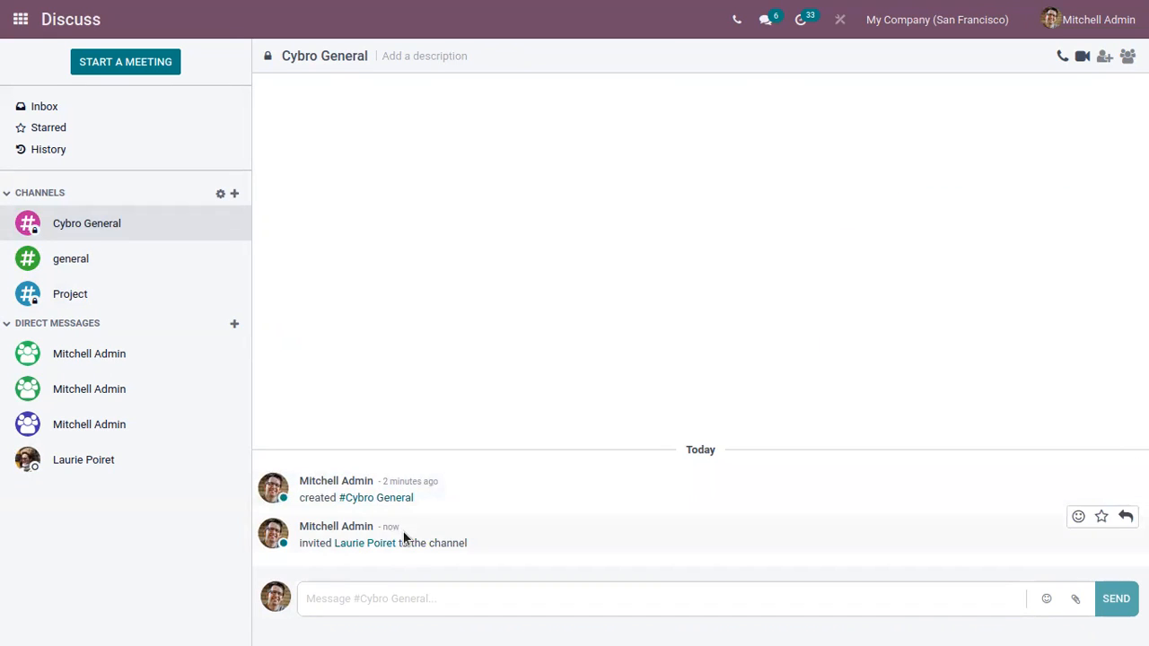
pyautogui.moveTo(319, 558)
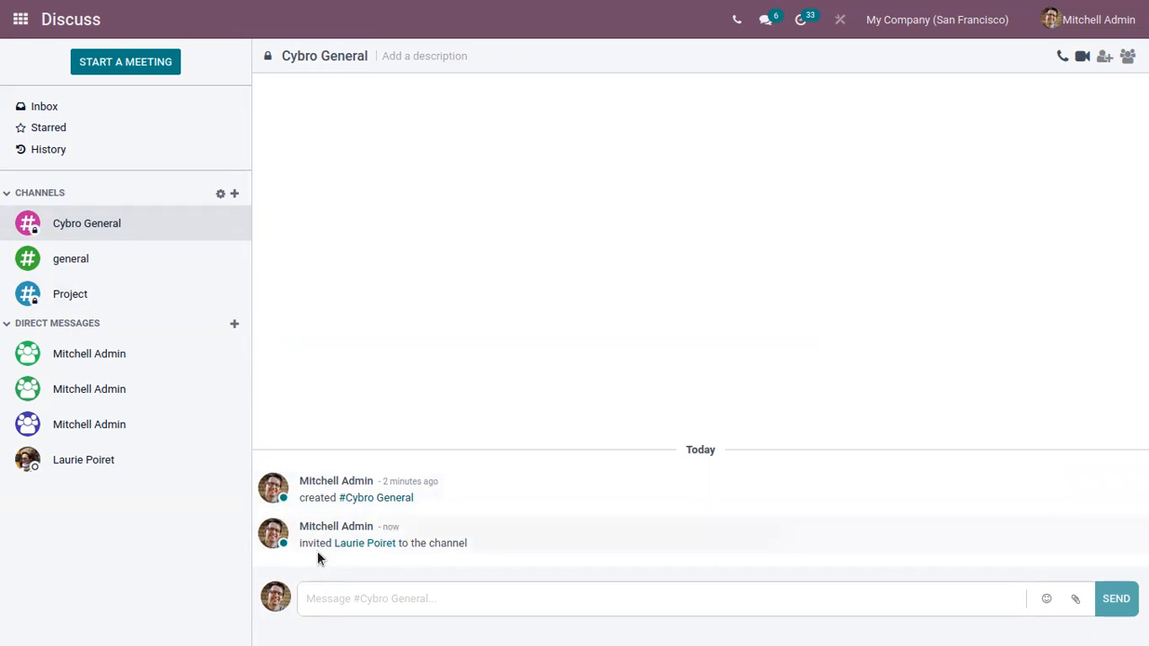
pyautogui.moveTo(389, 535)
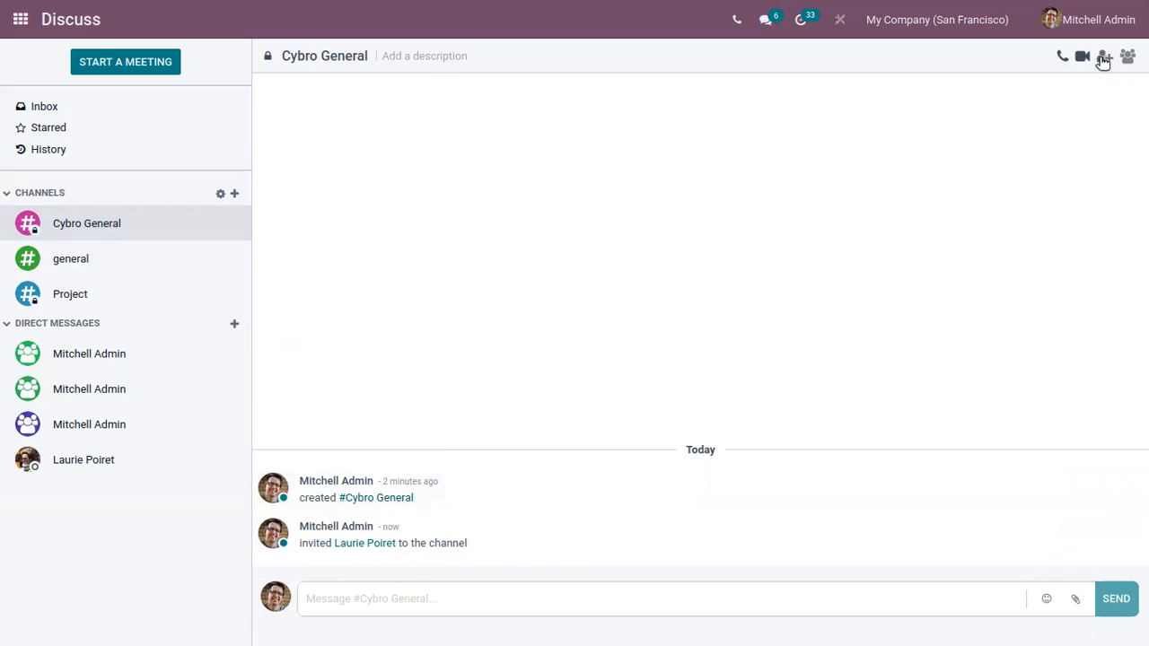
# Reopen the Invite people popover, now listing only Marc Demo and the invitation link
pyautogui.click(1104, 56)
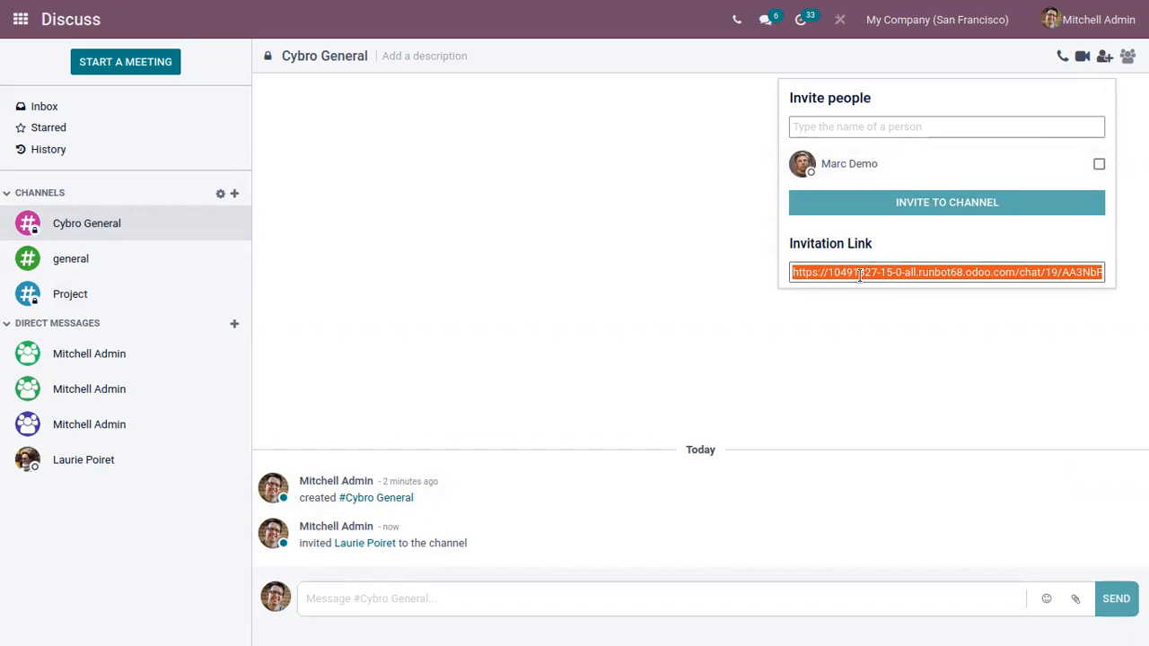
pyautogui.moveTo(1005, 266)
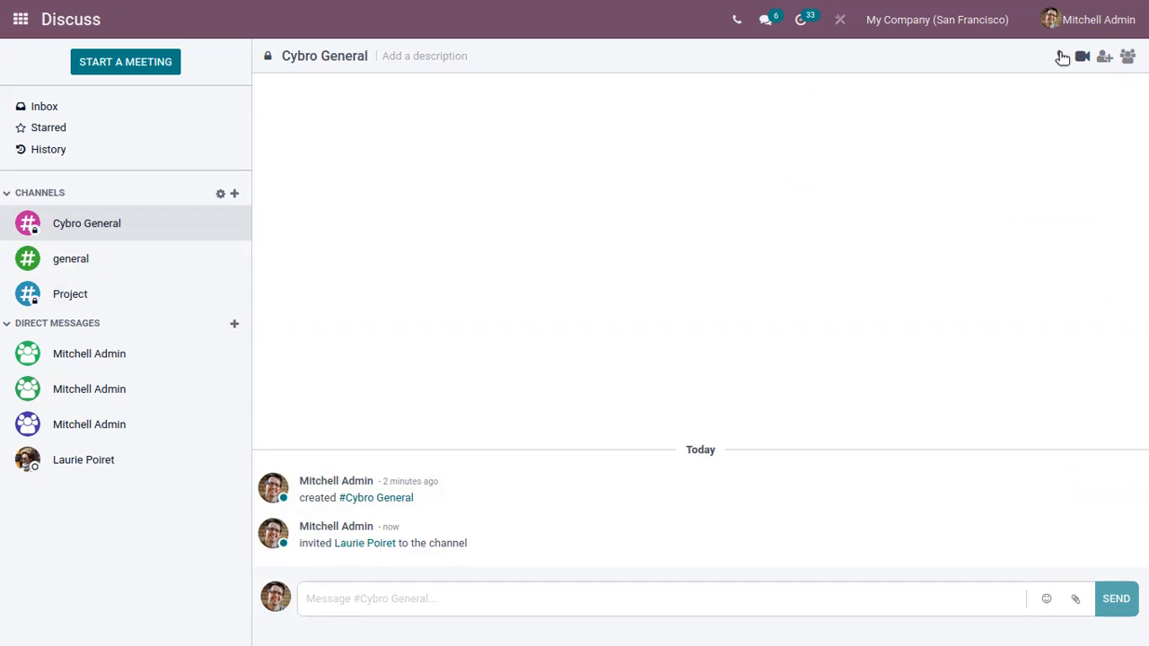
pyautogui.moveTo(1082, 56)
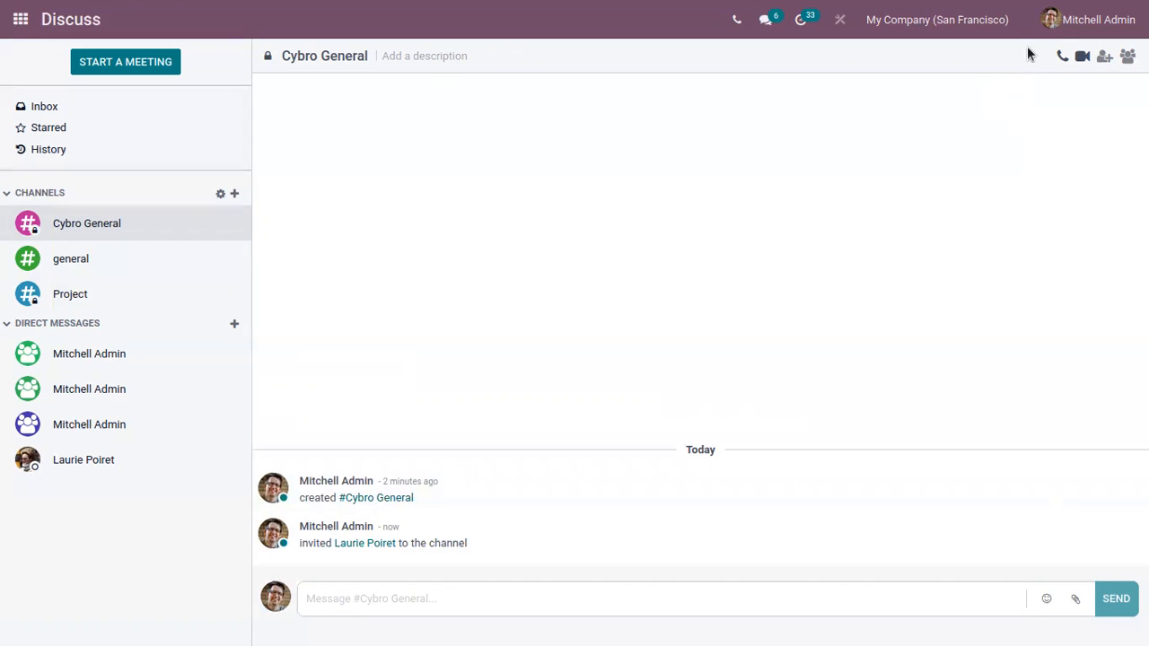
pyautogui.moveTo(1059, 56)
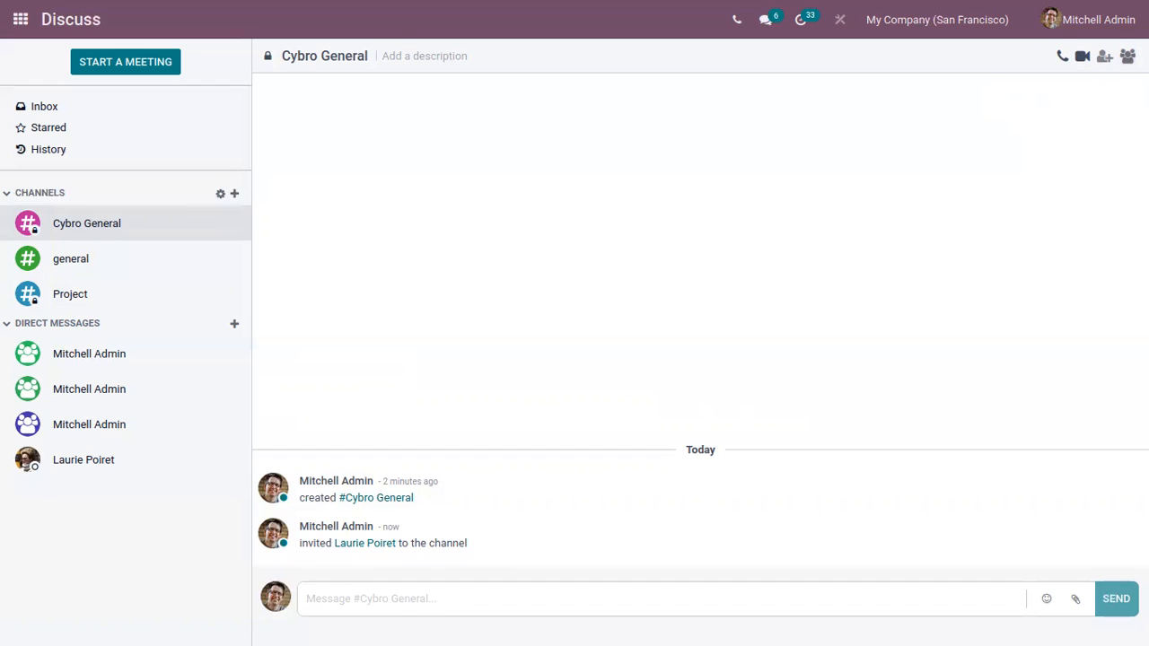
# Show the member list: Mitchell Admin online, Laurie Poiret offline
pyautogui.click(1127, 55)
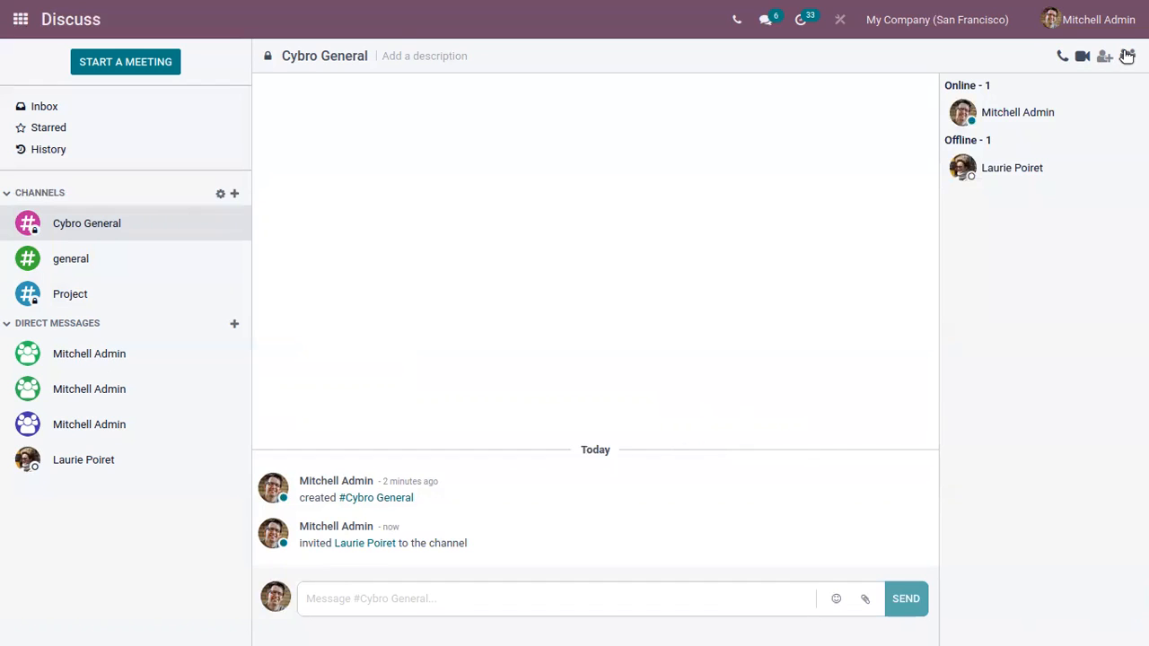
pyautogui.moveTo(1127, 55)
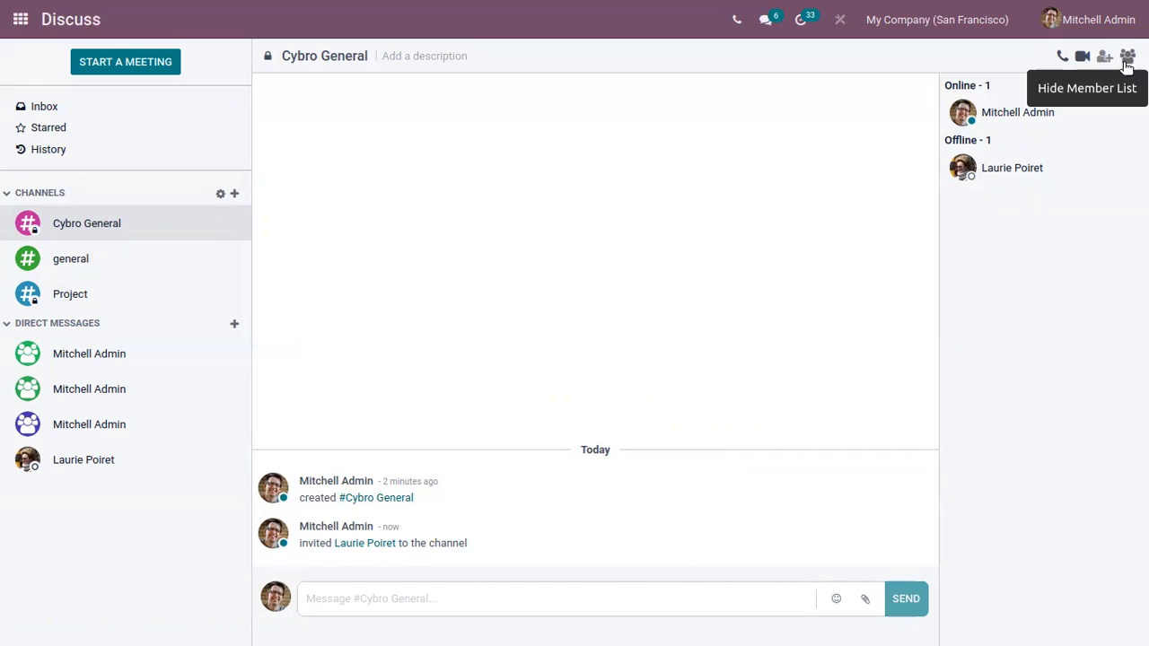
pyautogui.moveTo(1009, 119)
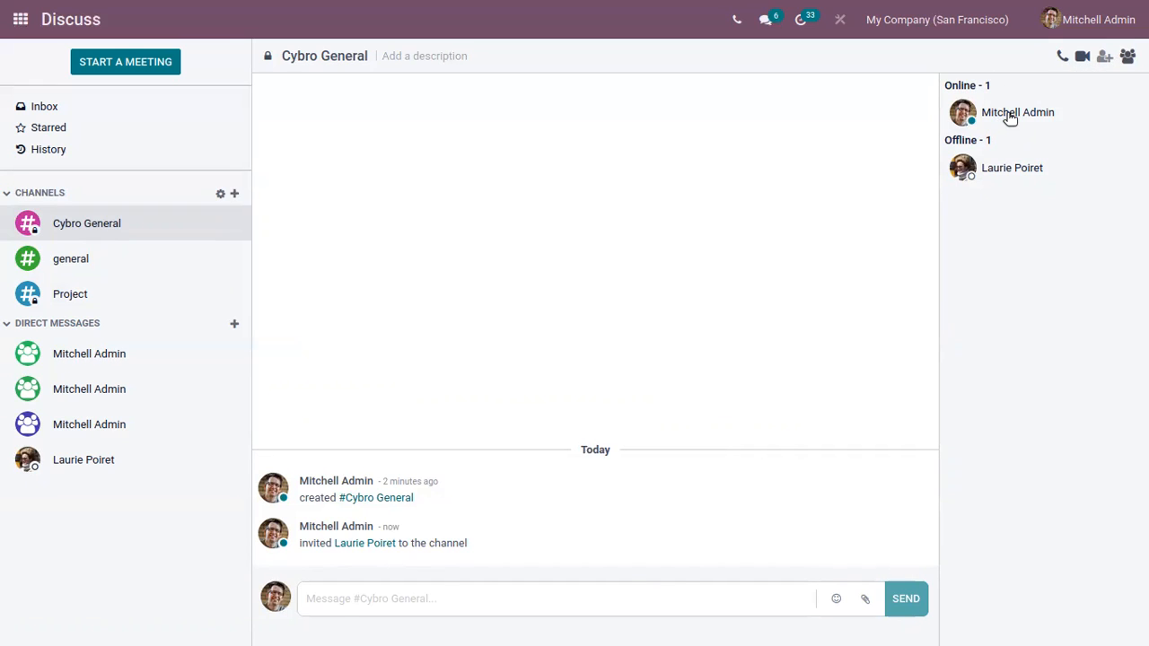
pyautogui.moveTo(1007, 184)
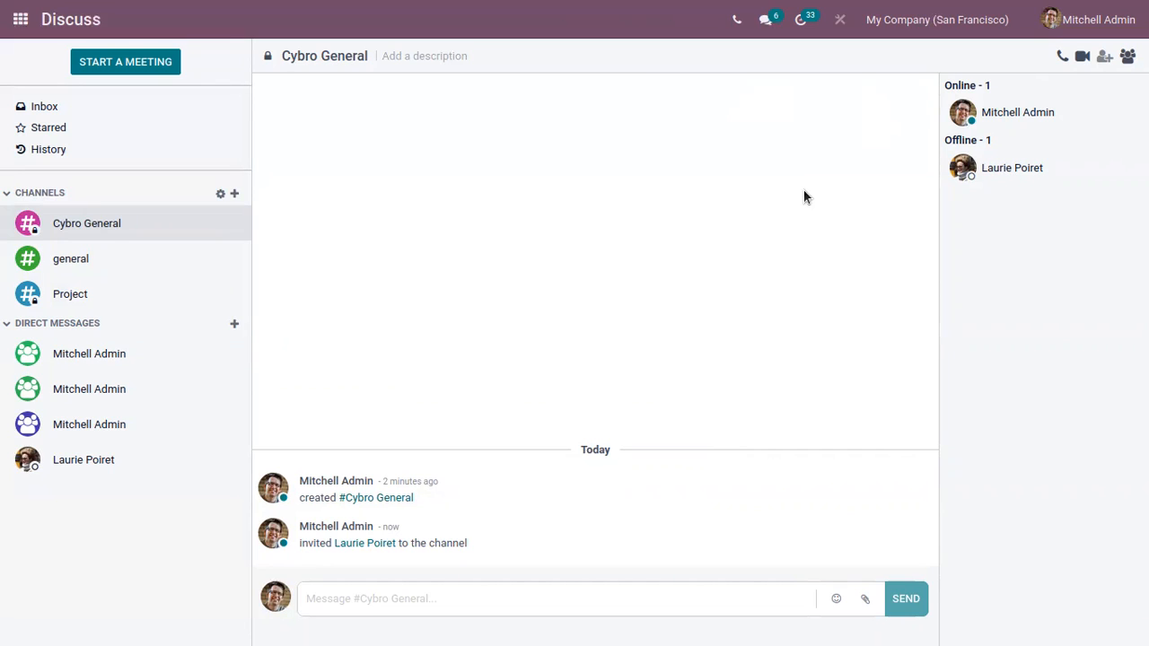
pyautogui.moveTo(1081, 55)
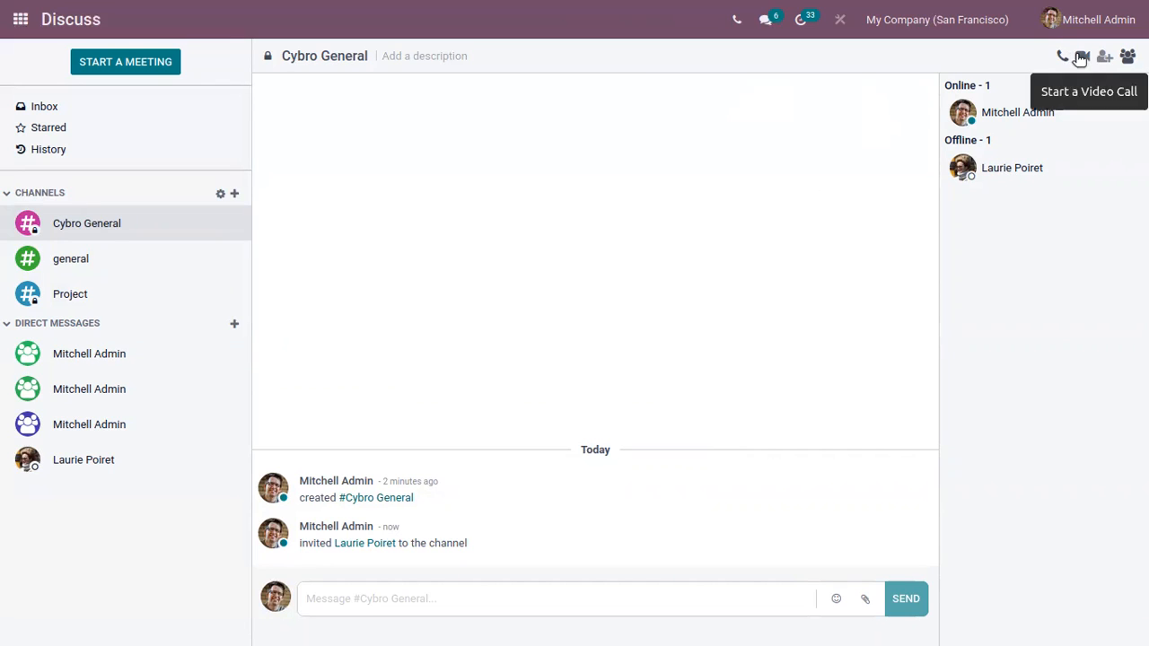
# Start a video call in Cybro General and dismiss the camera access warning
pyautogui.click(1080, 56)
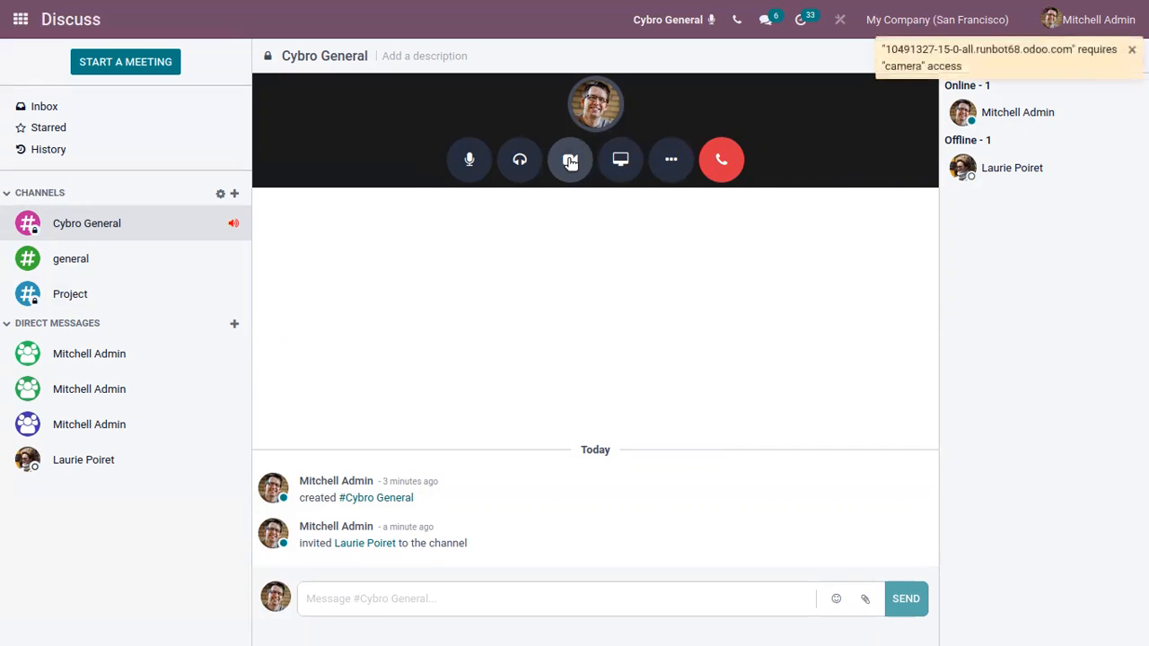
pyautogui.click(571, 160)
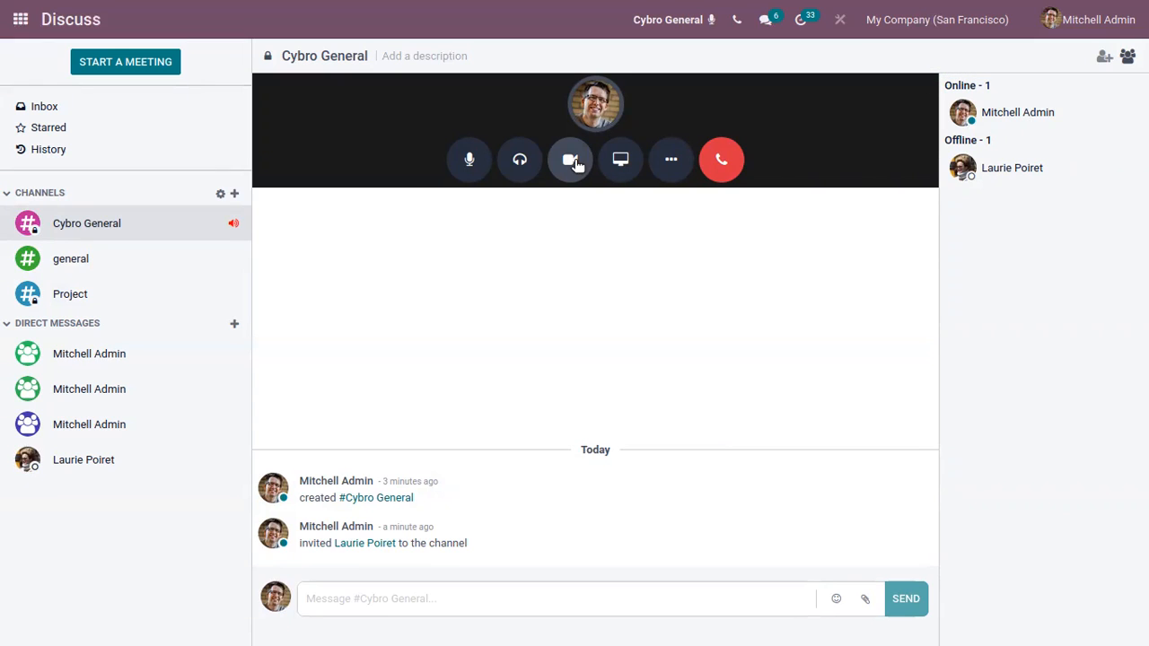
pyautogui.moveTo(671, 160)
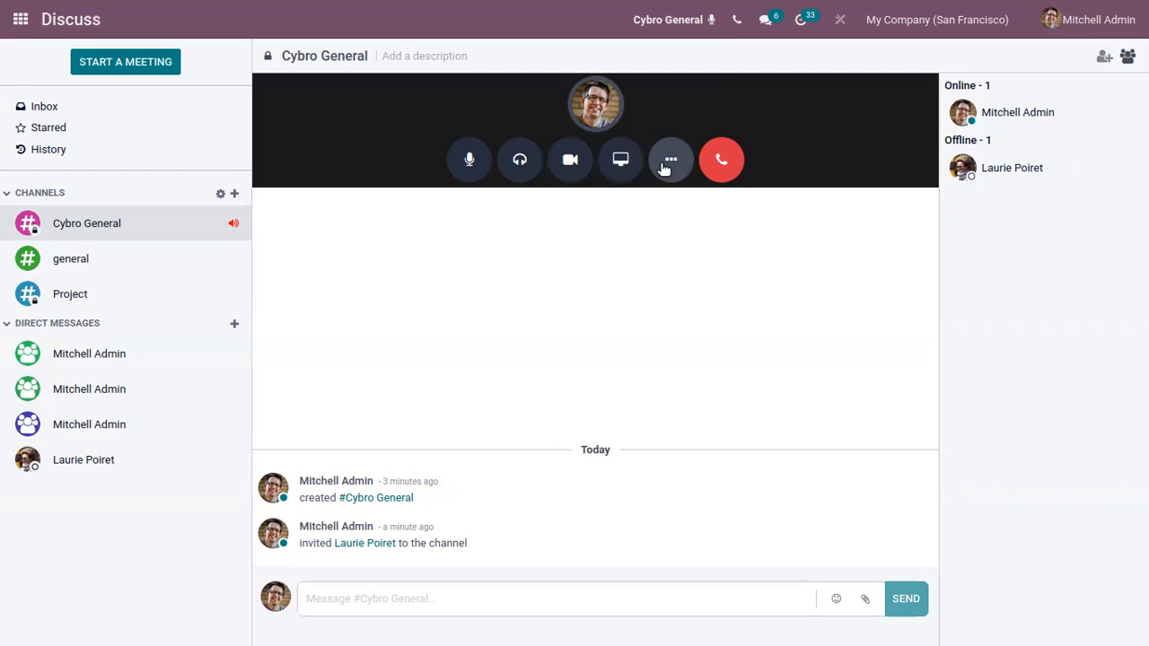
# Switch the call to Full screen and review the Change layout choices, keeping Tiled
pyautogui.click(670, 160)
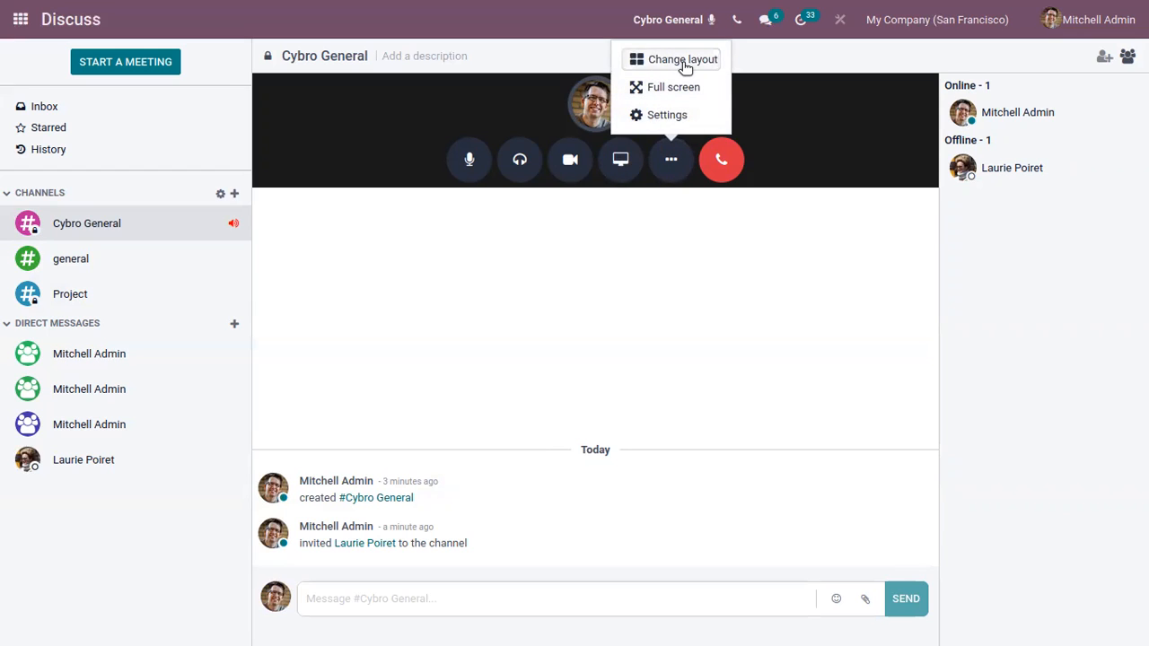
pyautogui.click(673, 86)
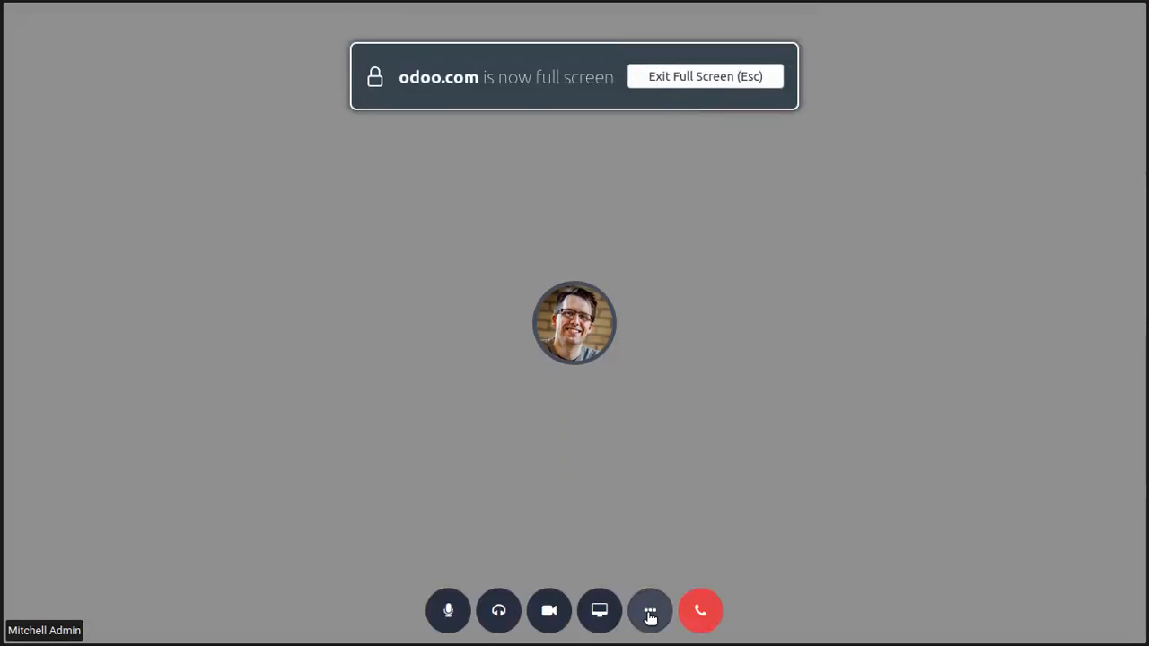
pyautogui.click(650, 610)
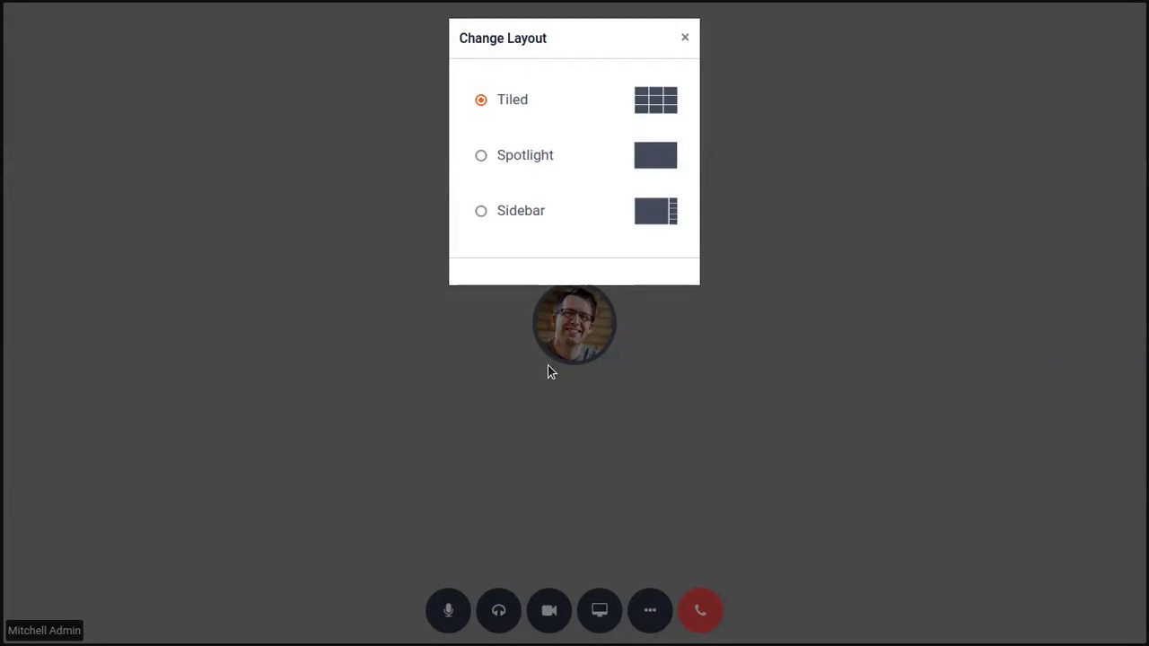
pyautogui.moveTo(560, 141)
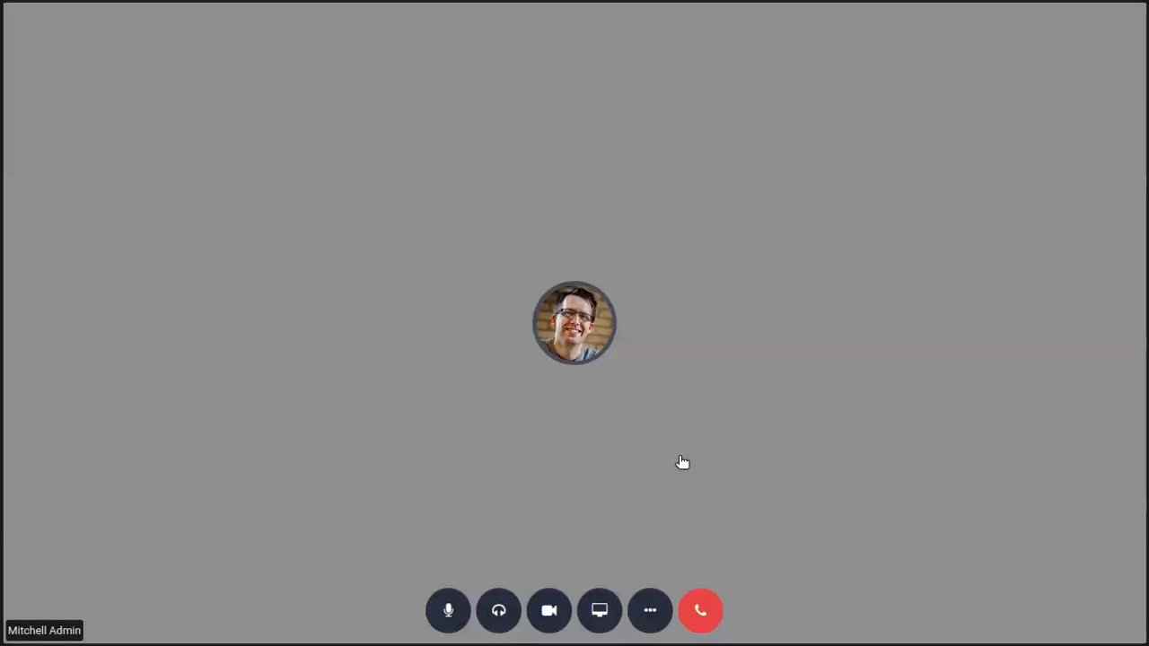
pyautogui.click(649, 610)
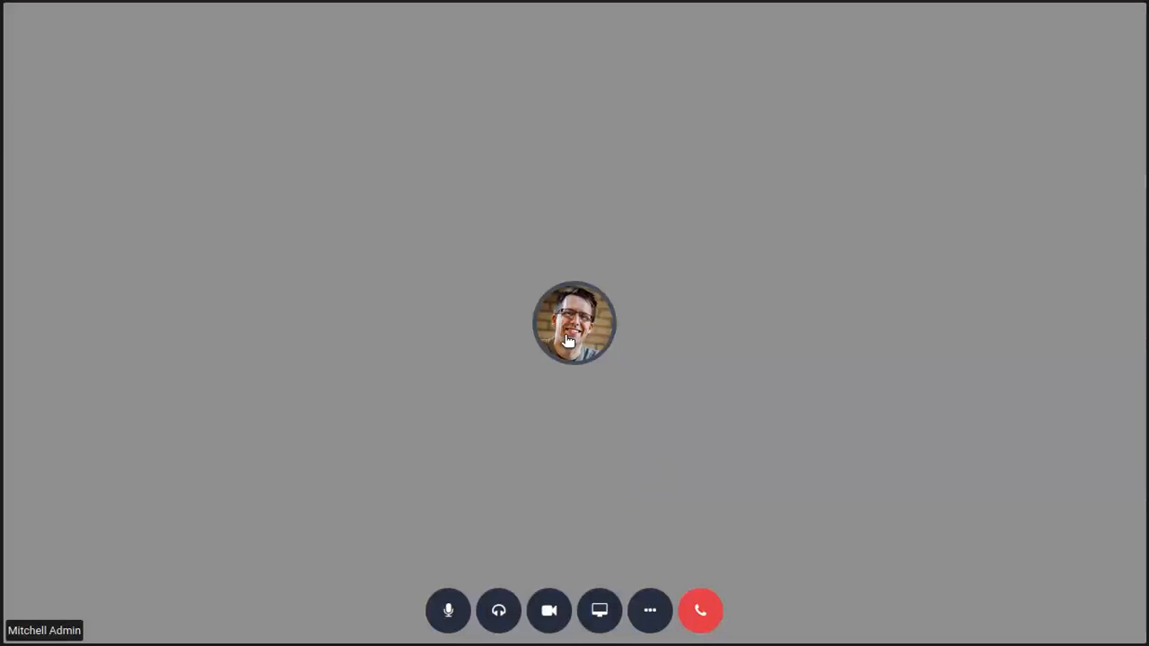
pyautogui.click(649, 610)
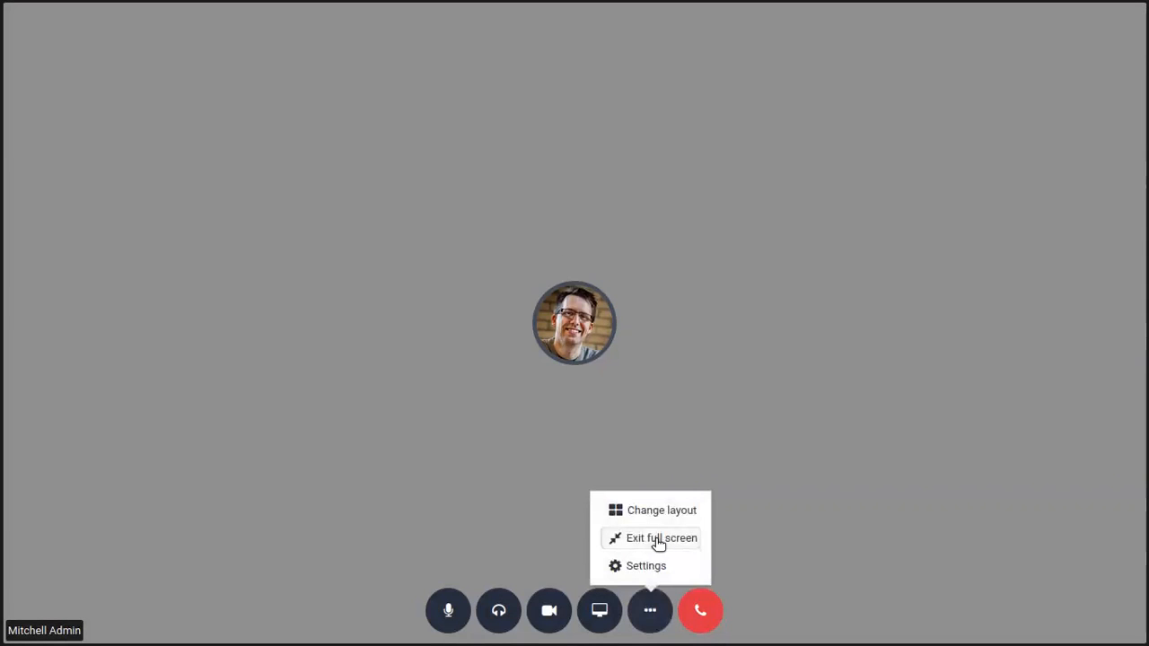
# Exit full screen, review the call's input device and push-to-talk settings, and close them unchanged
pyautogui.click(660, 539)
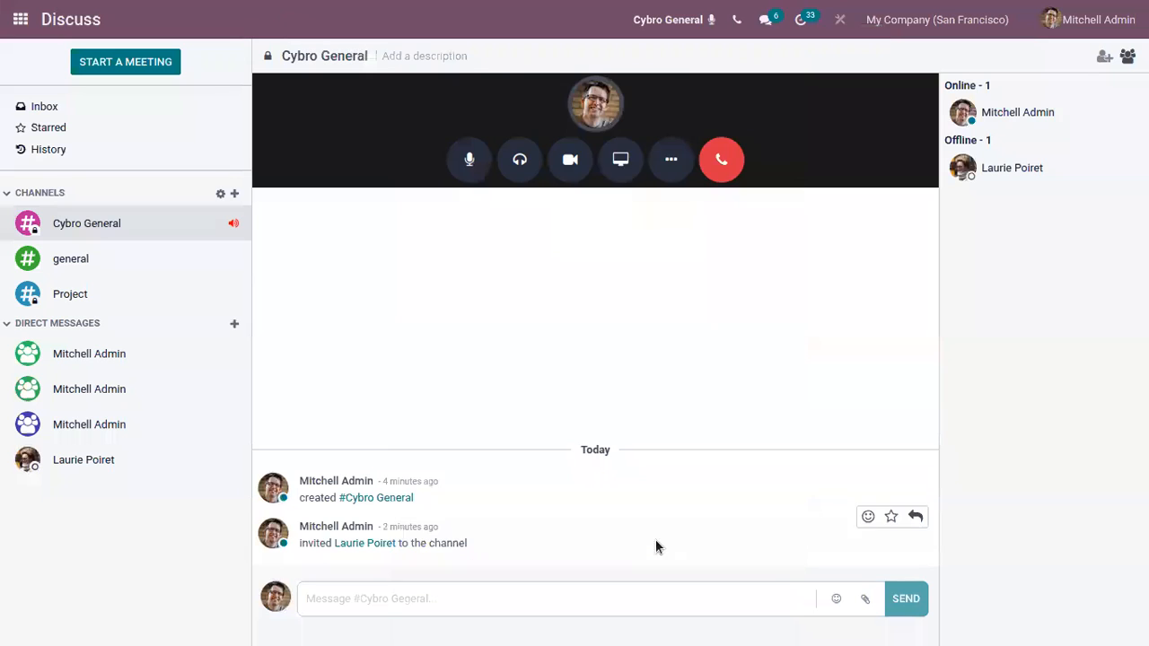
pyautogui.click(672, 160)
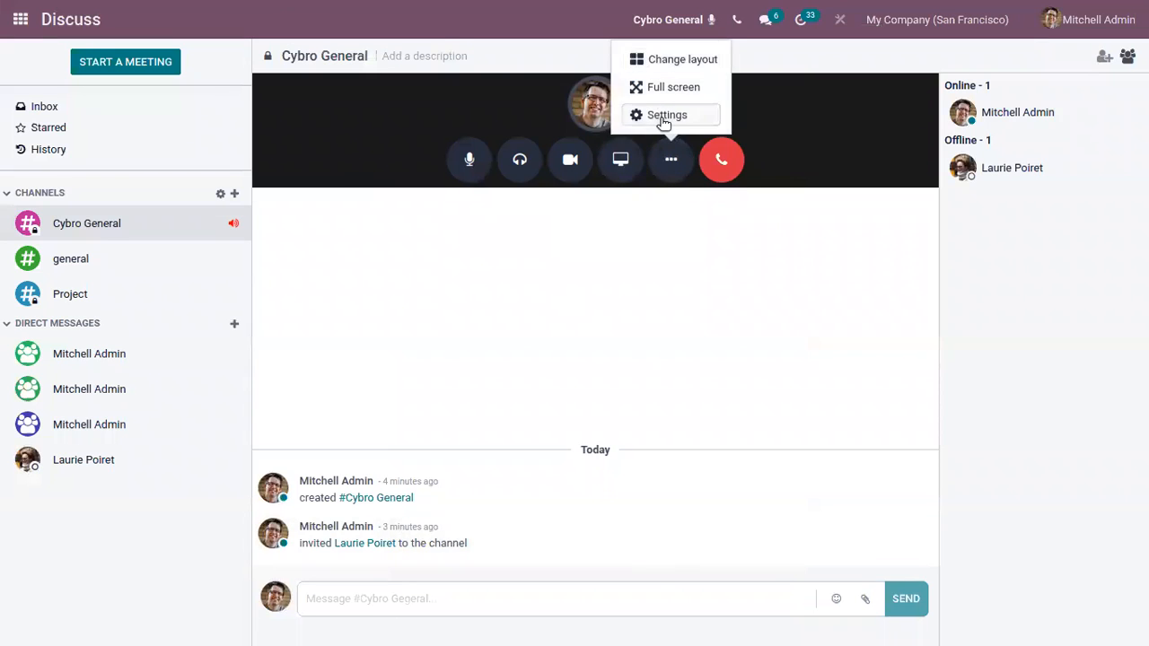
pyautogui.click(666, 115)
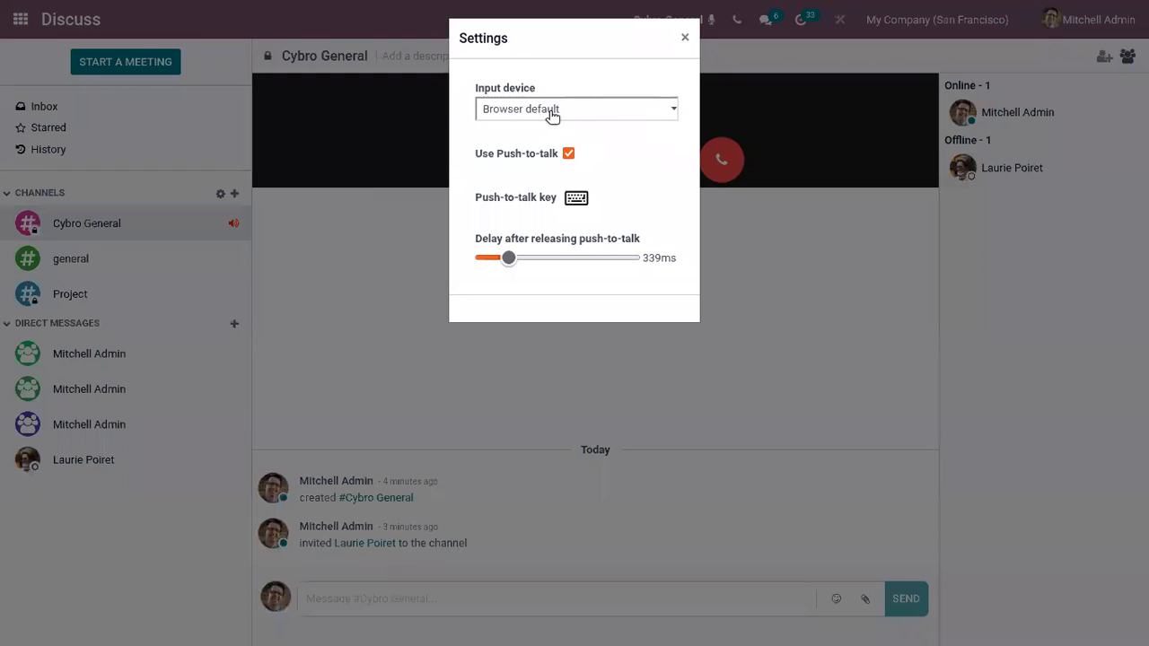
pyautogui.moveTo(585, 115)
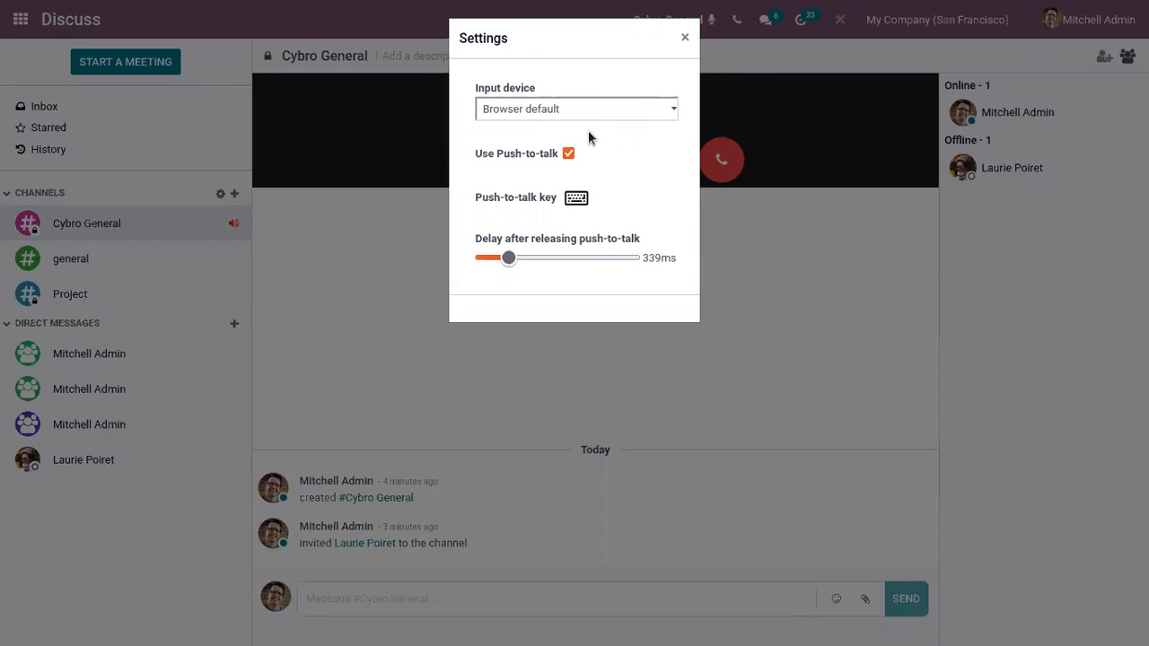
pyautogui.moveTo(589, 160)
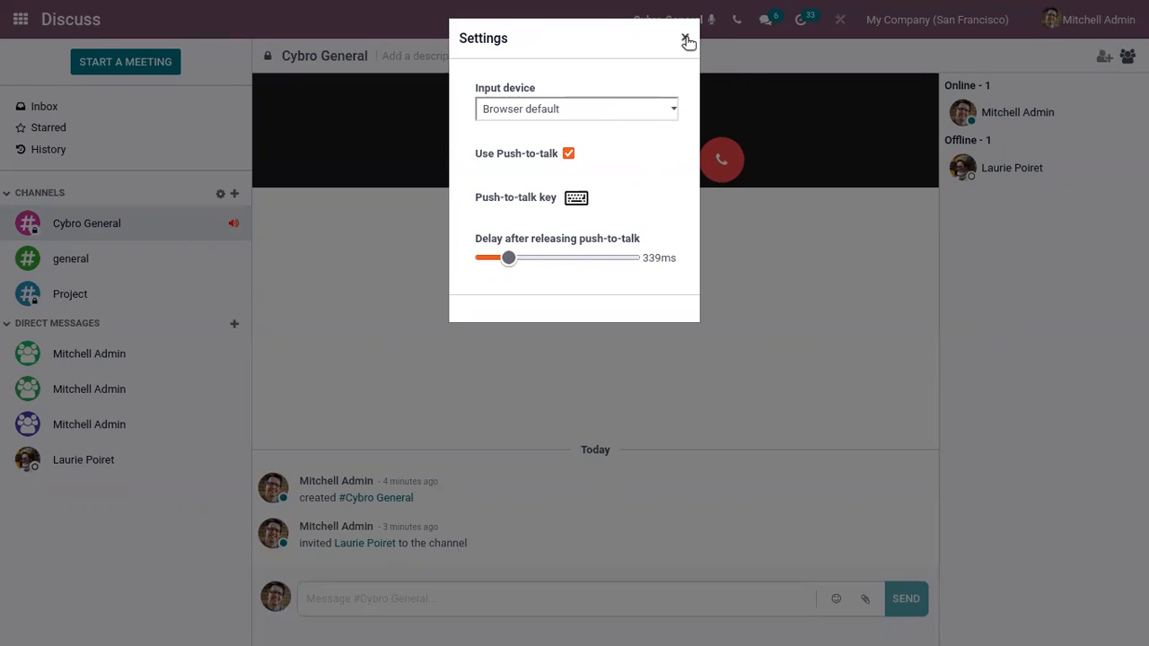
pyautogui.click(687, 41)
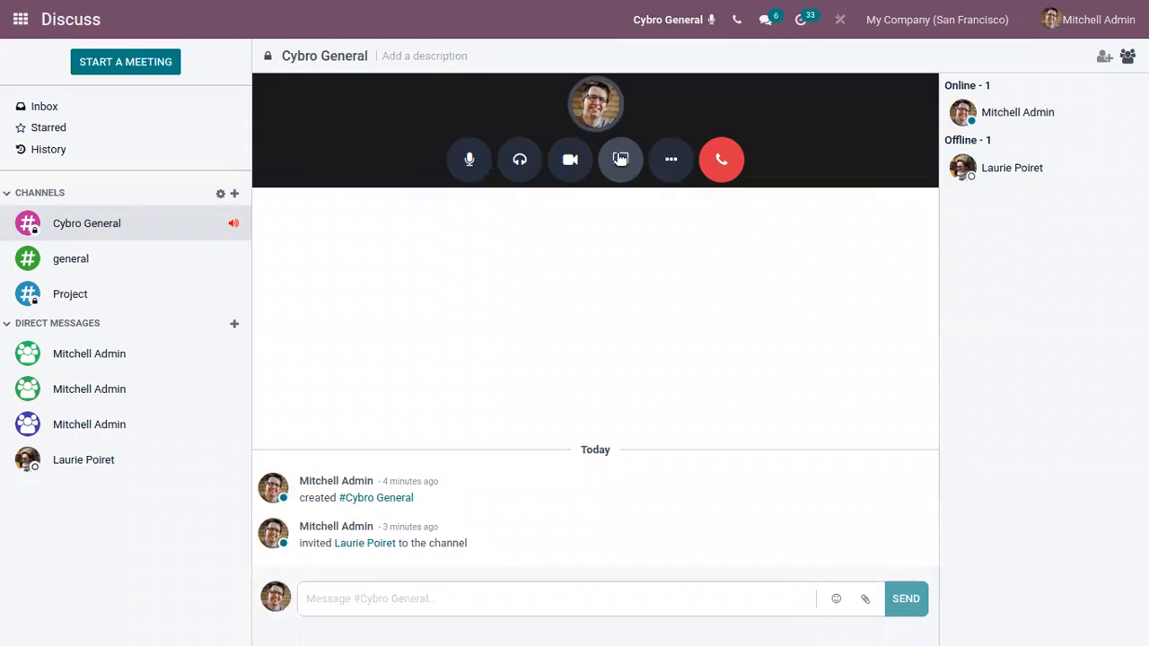
pyautogui.click(621, 160)
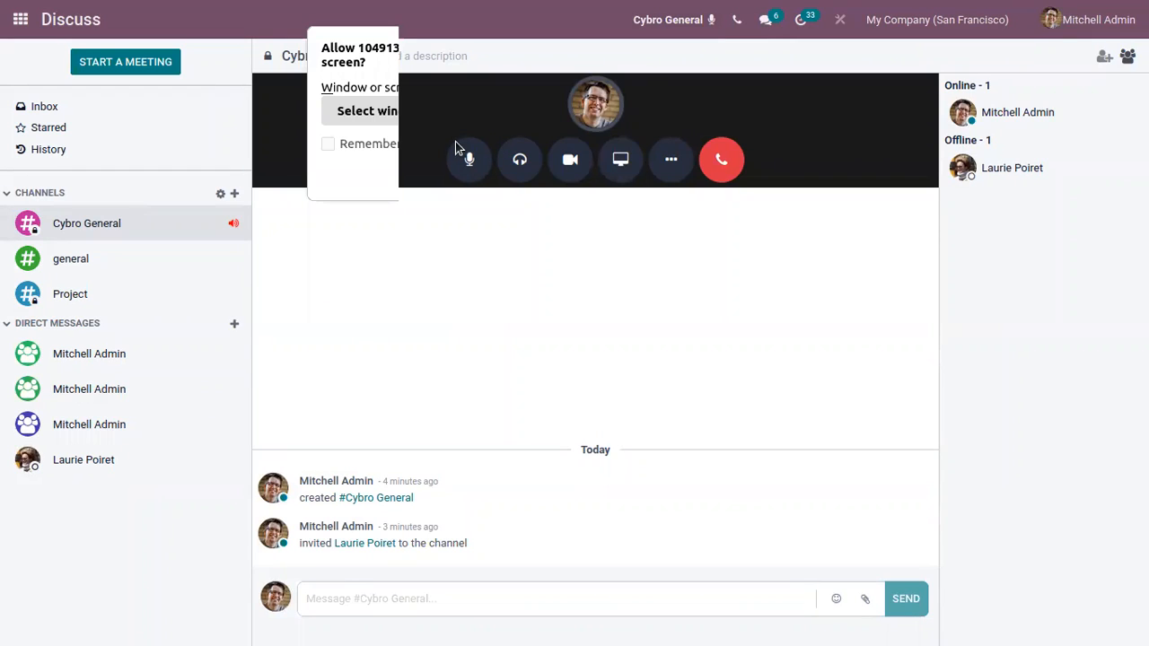
pyautogui.click(327, 144)
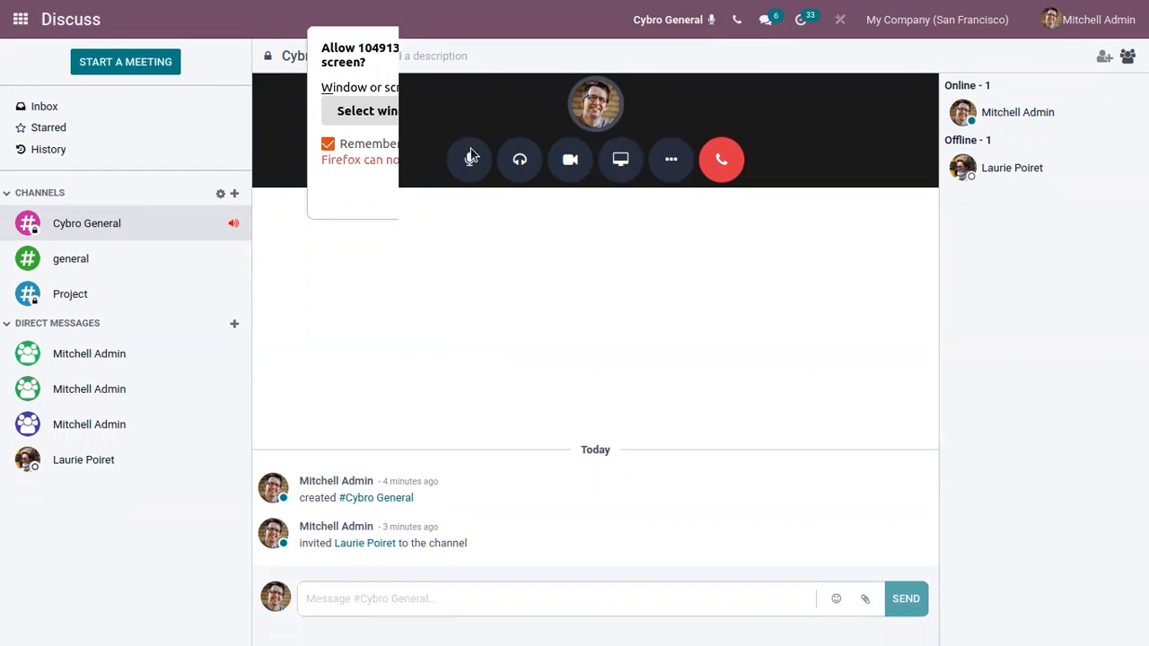
pyautogui.click(366, 111)
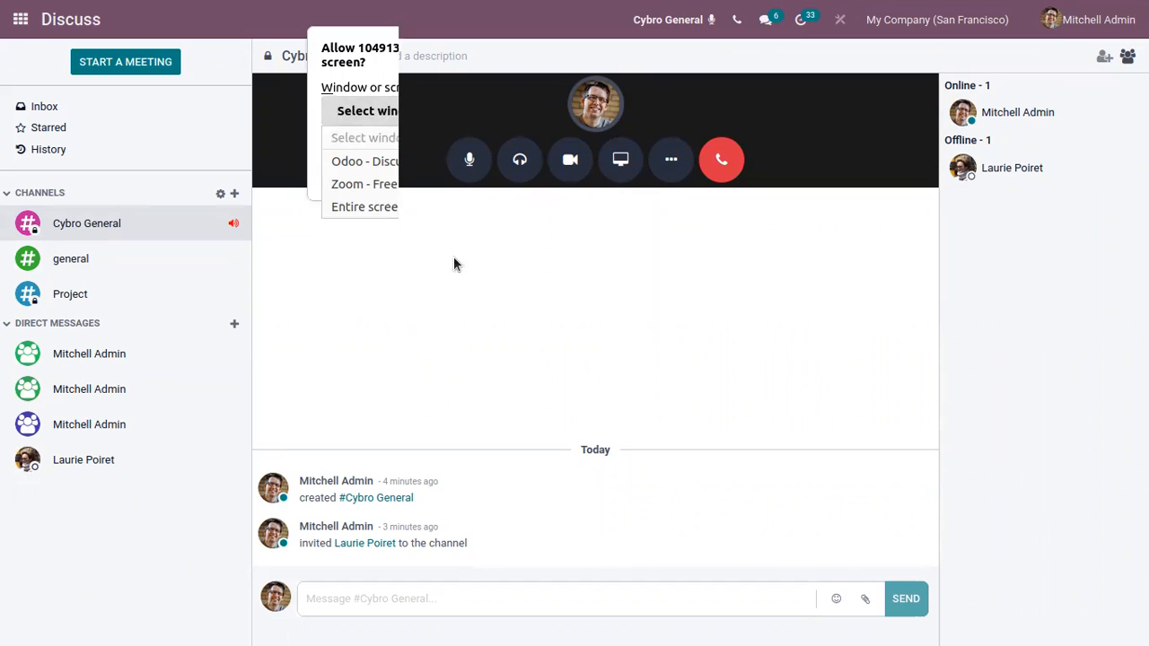
pyautogui.click(364, 206)
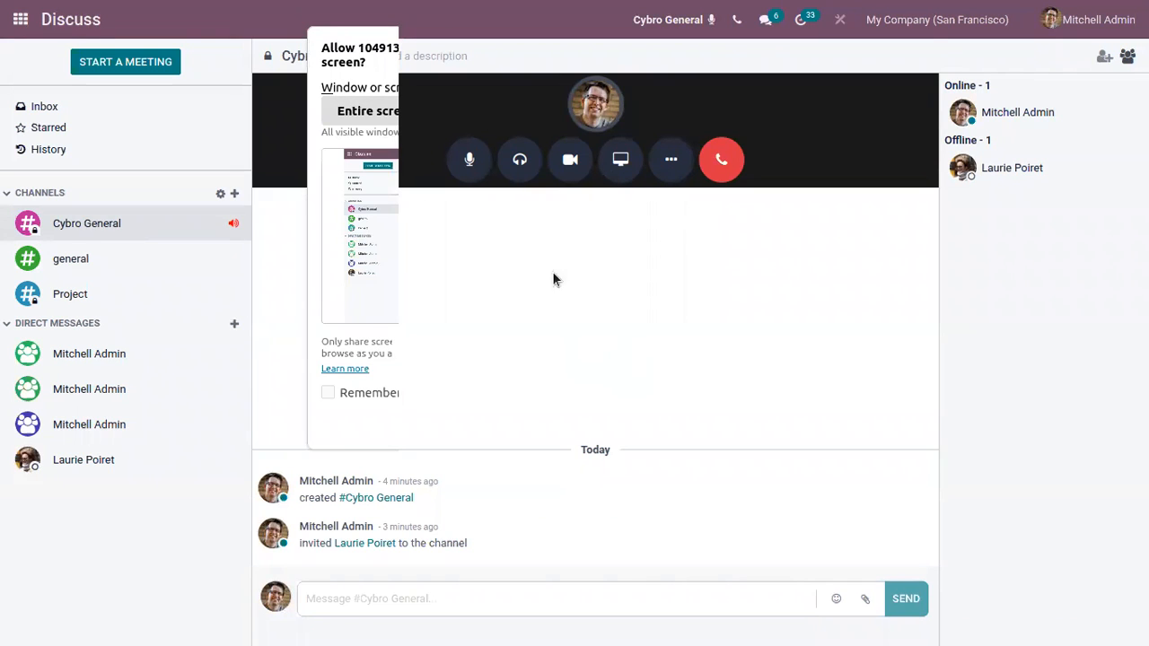
pyautogui.moveTo(639, 436)
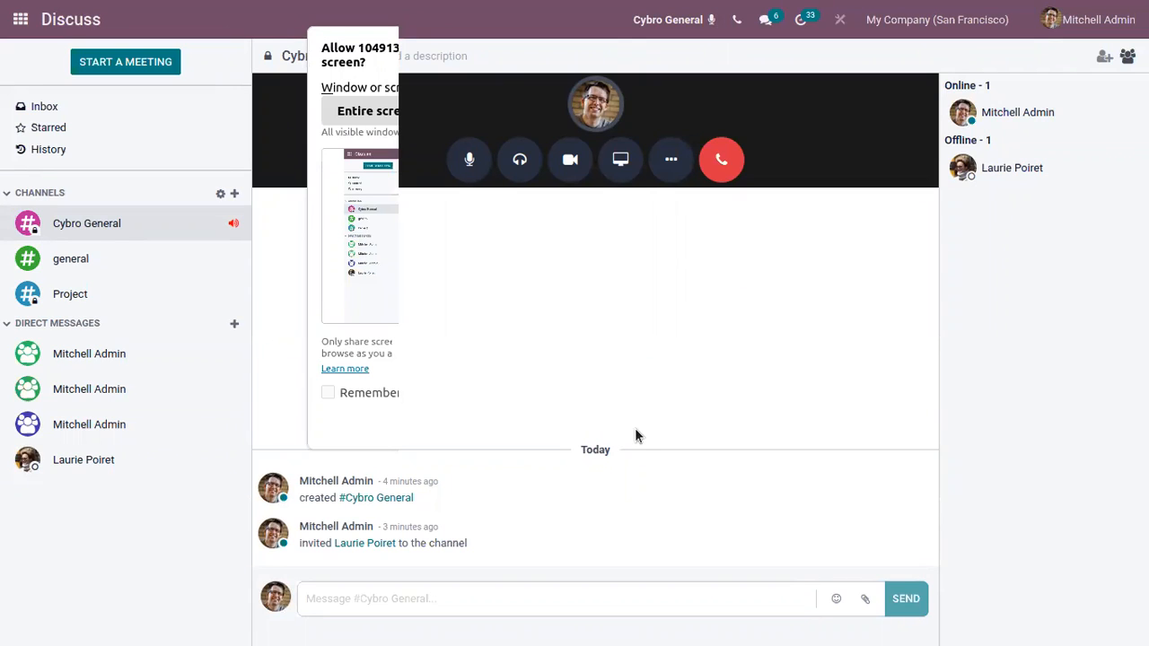
pyautogui.moveTo(639, 431)
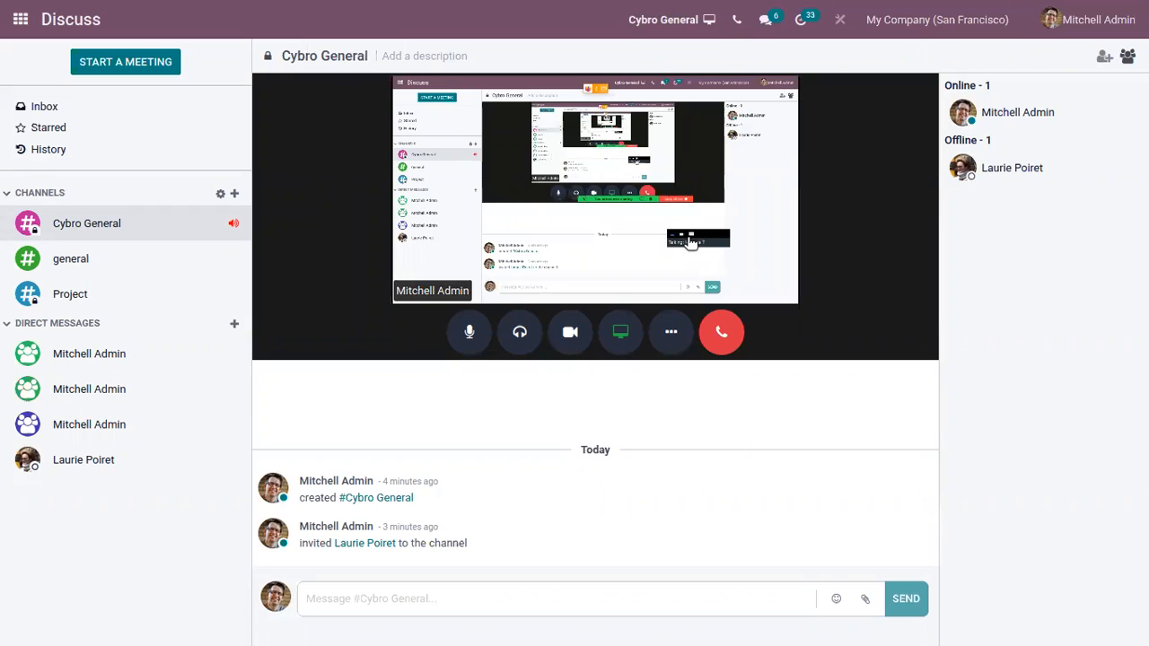
pyautogui.moveTo(628, 242)
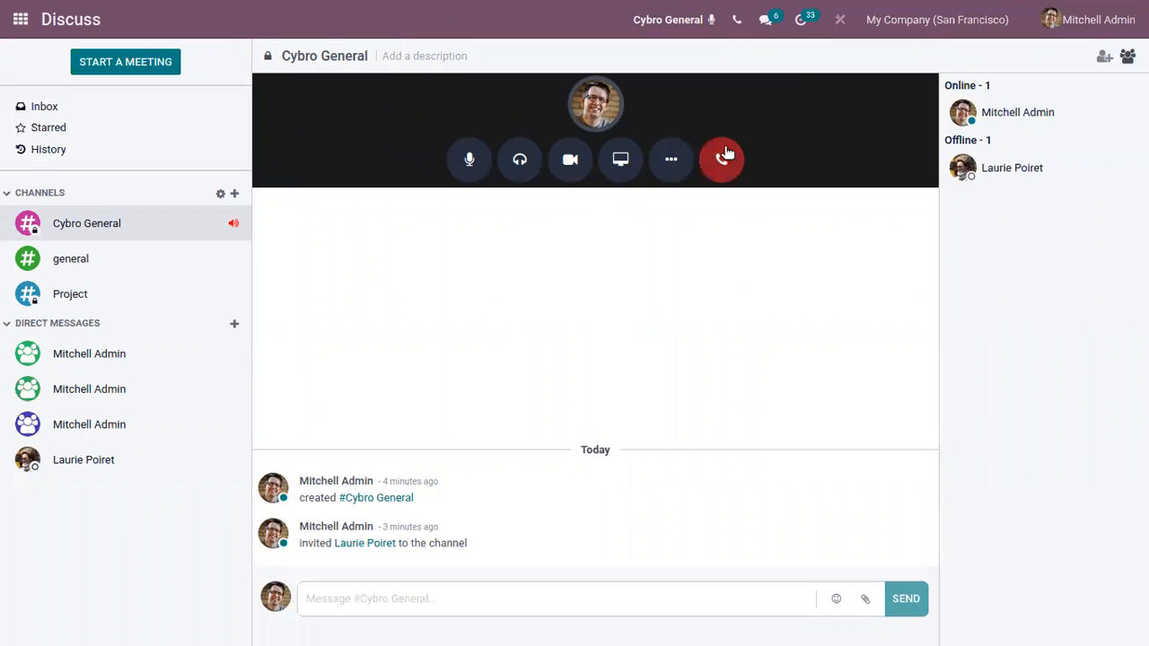
# Toggle the call's extra options and hang up the Cybro General call
pyautogui.click(671, 160)
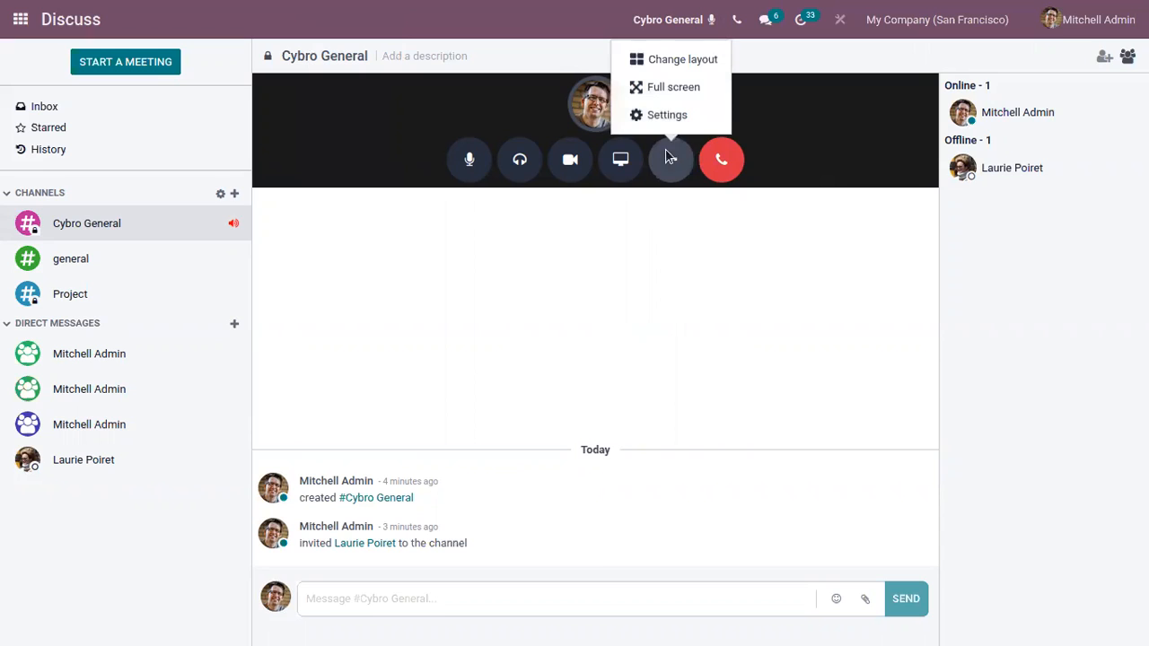
pyautogui.click(671, 160)
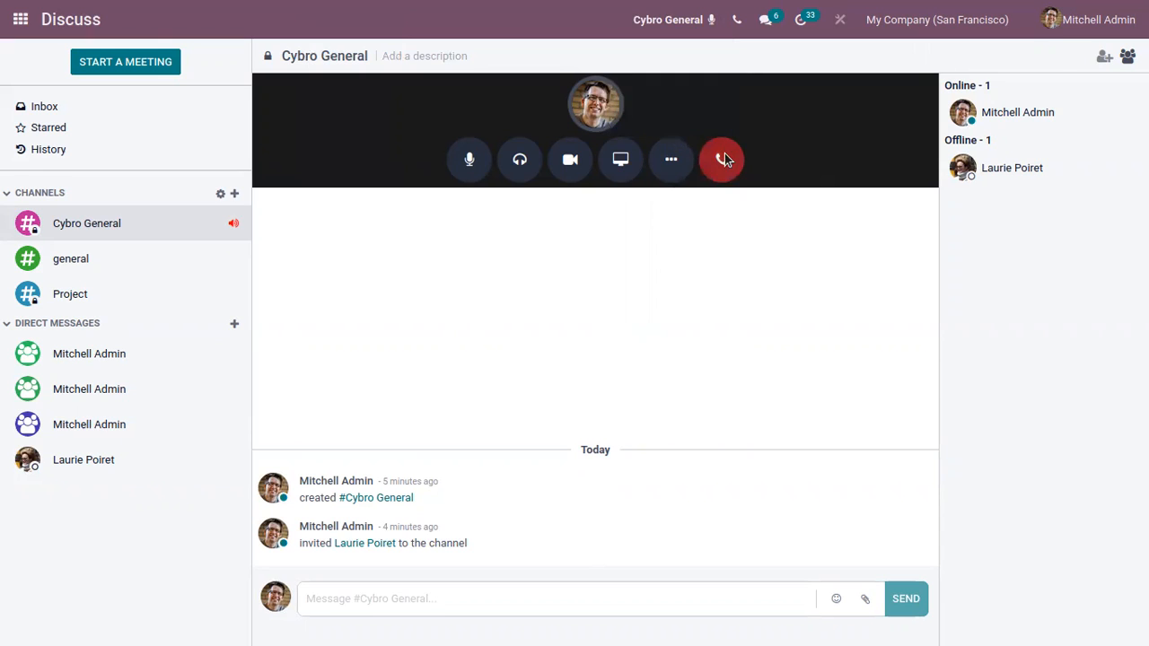
pyautogui.click(721, 159)
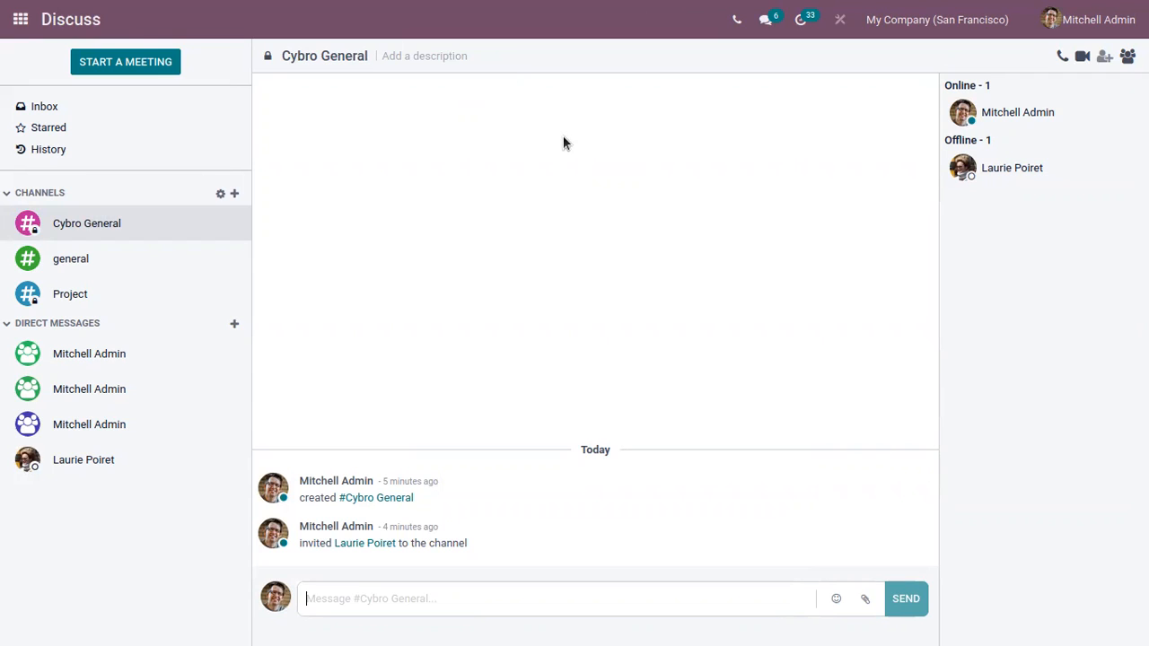
pyautogui.moveTo(452, 198)
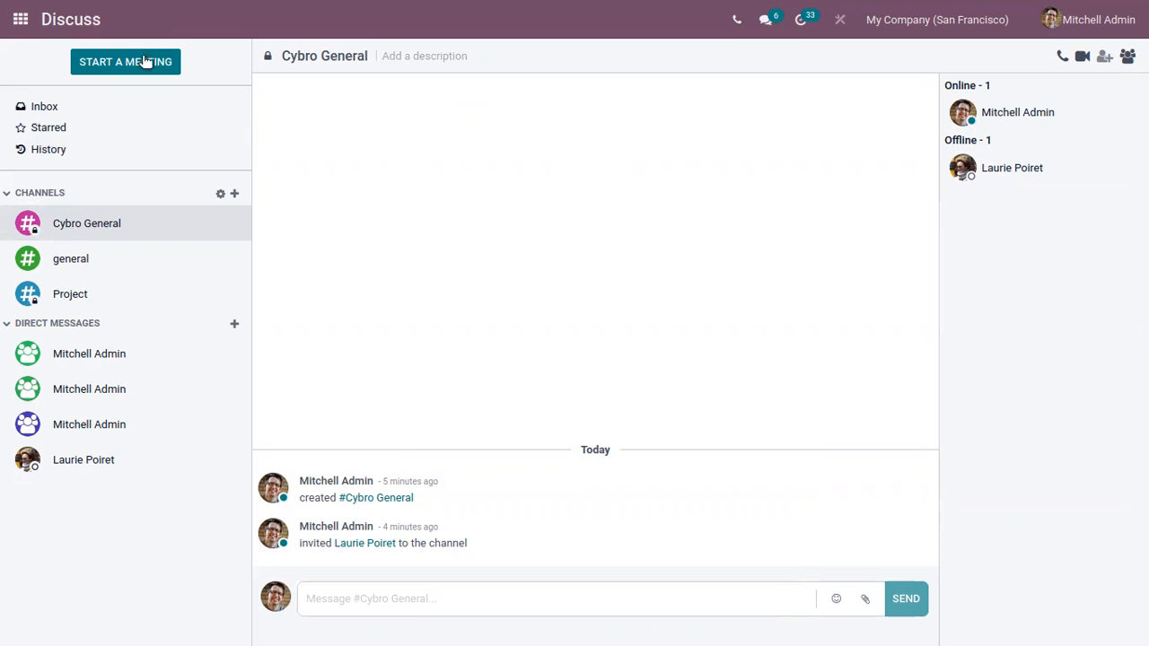
pyautogui.moveTo(126, 61)
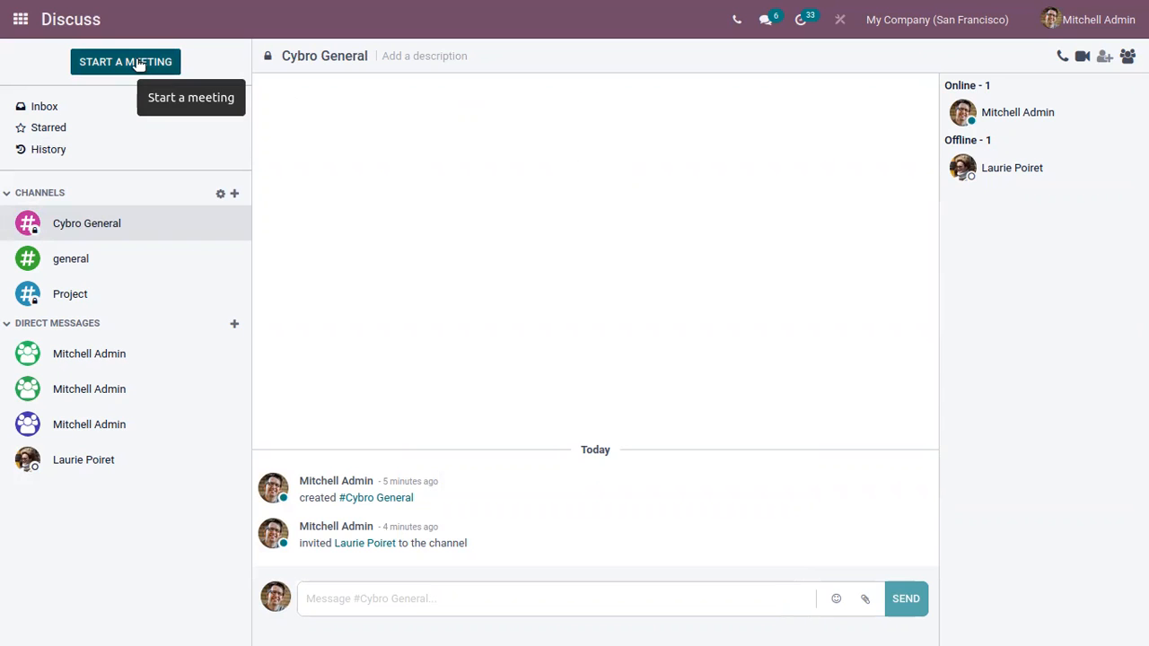
# Start a meeting and invite Laurie Poiret and Marc Demo into the group chat
pyautogui.click(125, 61)
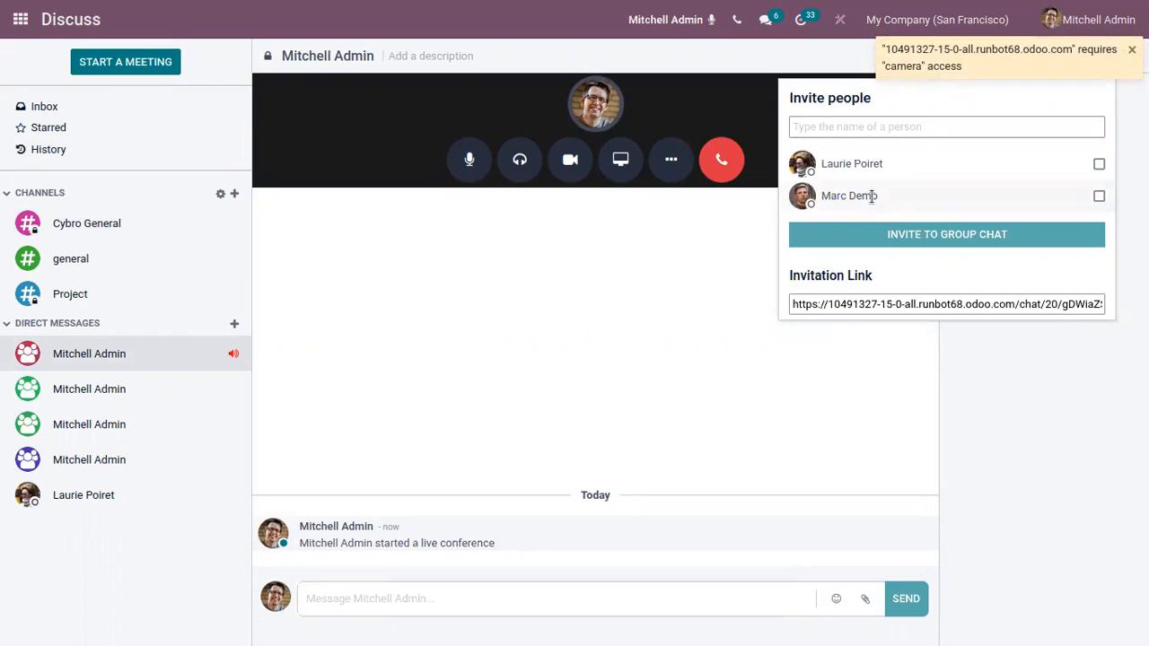
pyautogui.click(1131, 50)
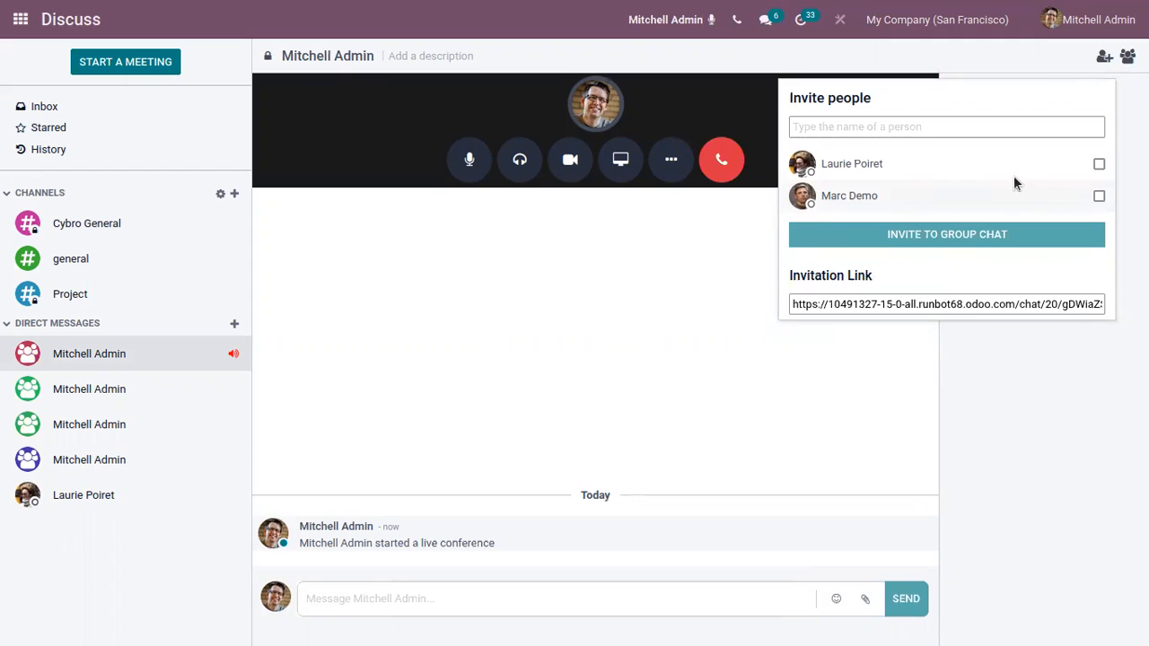
pyautogui.click(1098, 196)
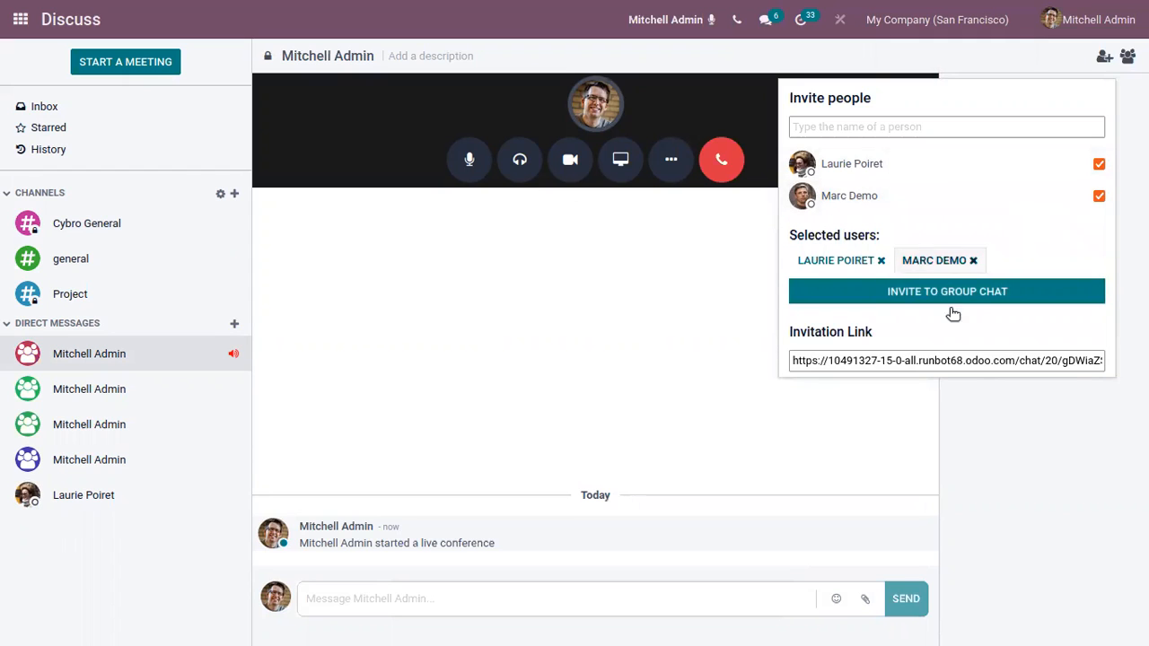
pyautogui.moveTo(994, 183)
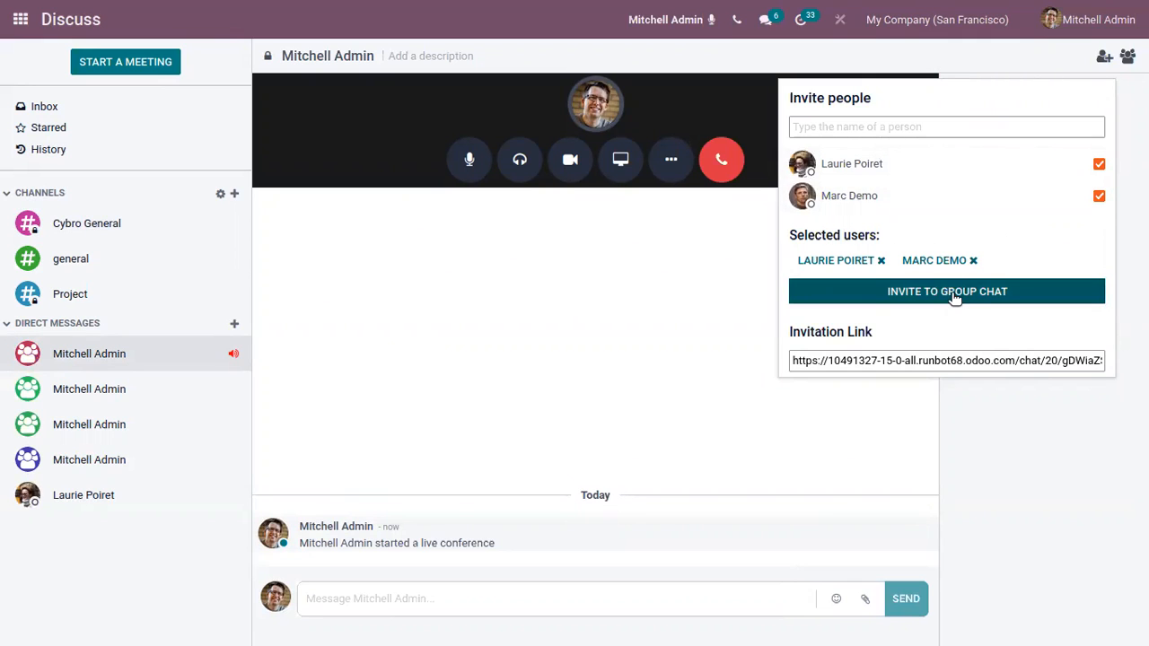
pyautogui.click(948, 290)
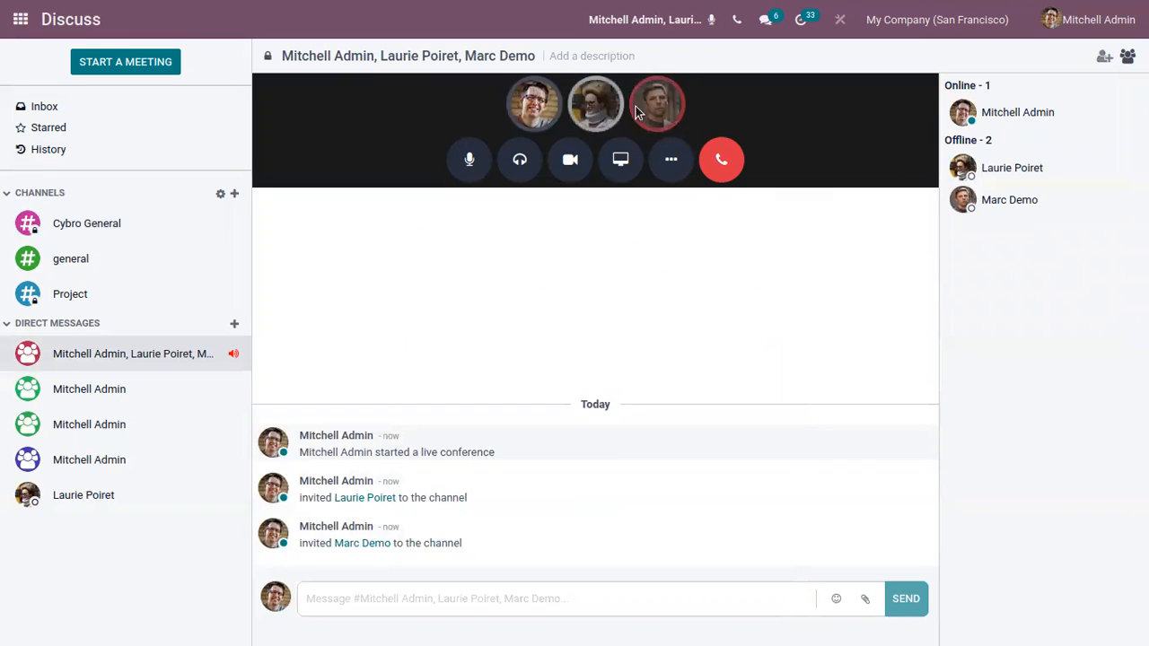
pyautogui.moveTo(700, 106)
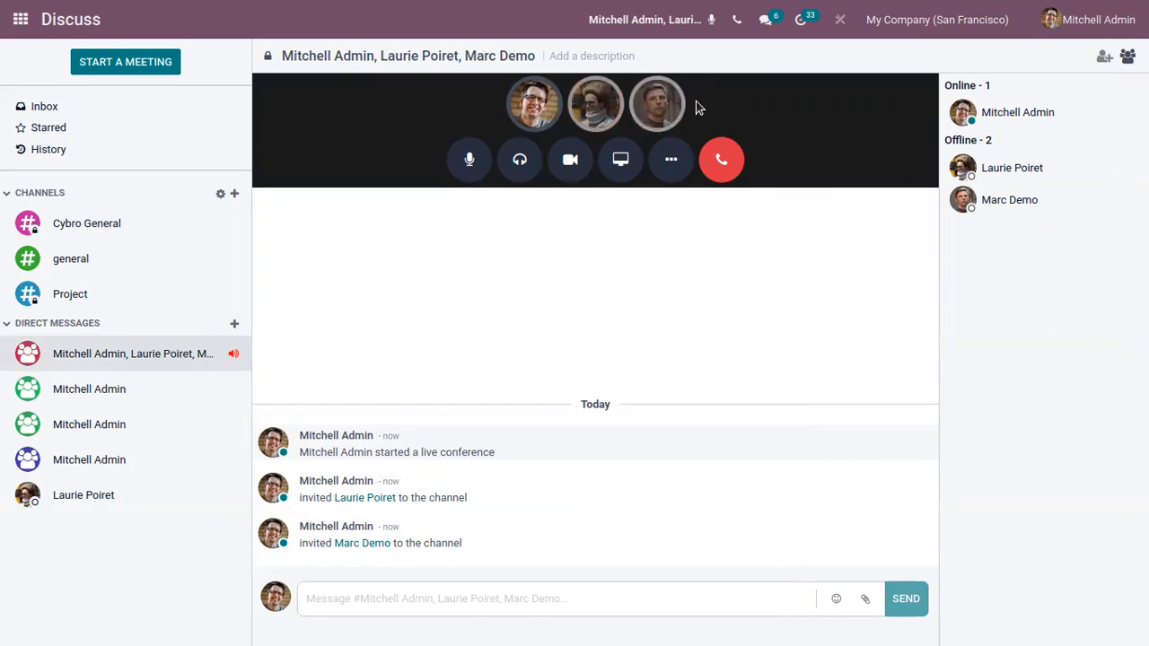
pyautogui.click(672, 160)
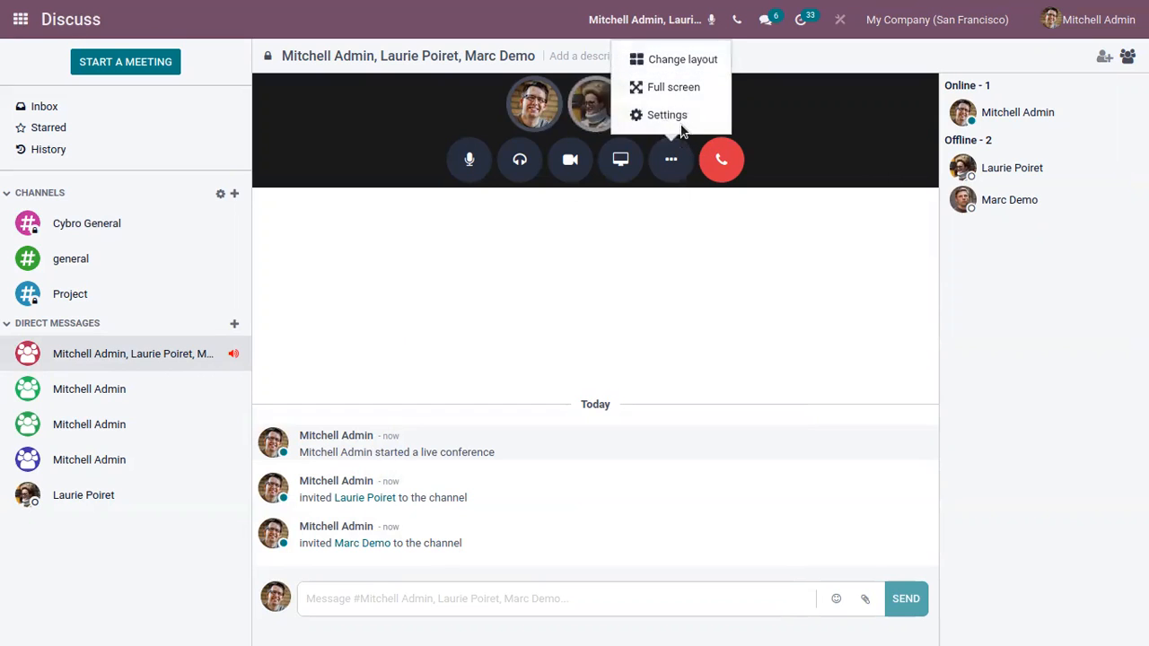
pyautogui.click(673, 86)
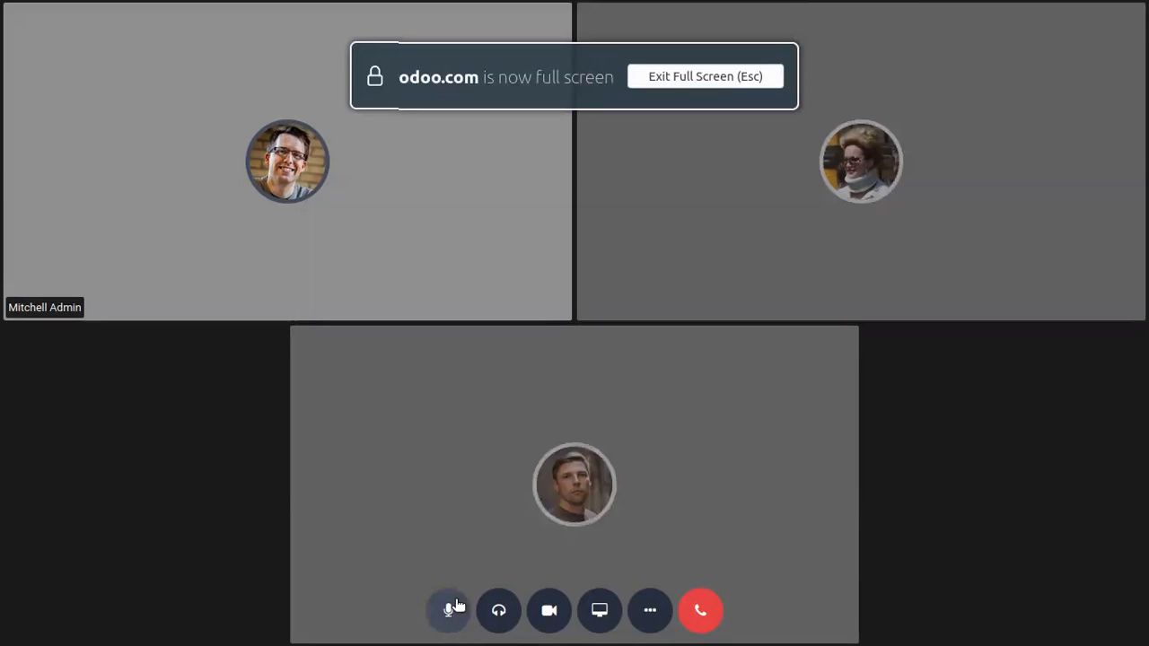
pyautogui.click(650, 610)
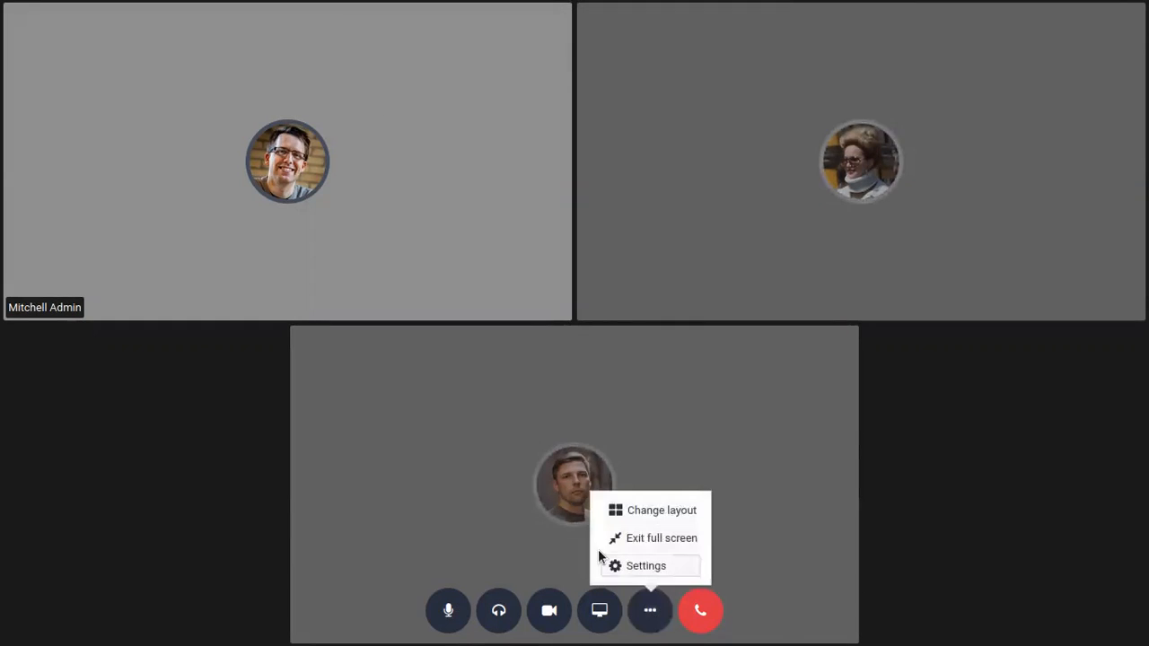
pyautogui.moveTo(639, 538)
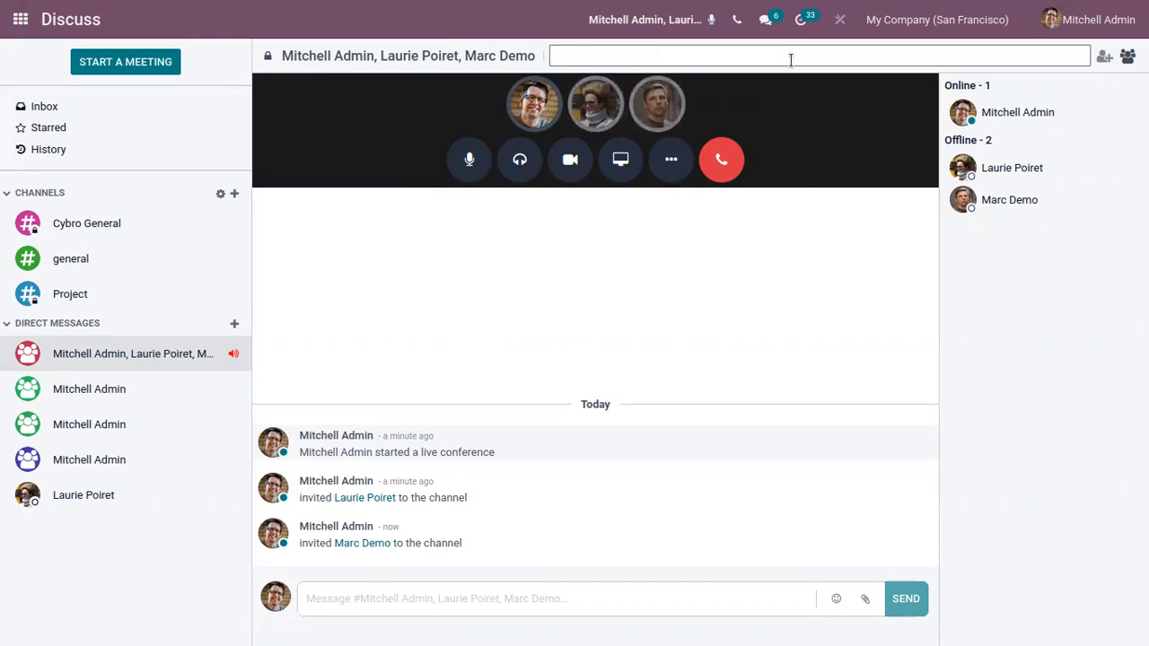
# Enter 'KYC Project Meeting' as the meeting conversation's description
pyautogui.write('KYC')
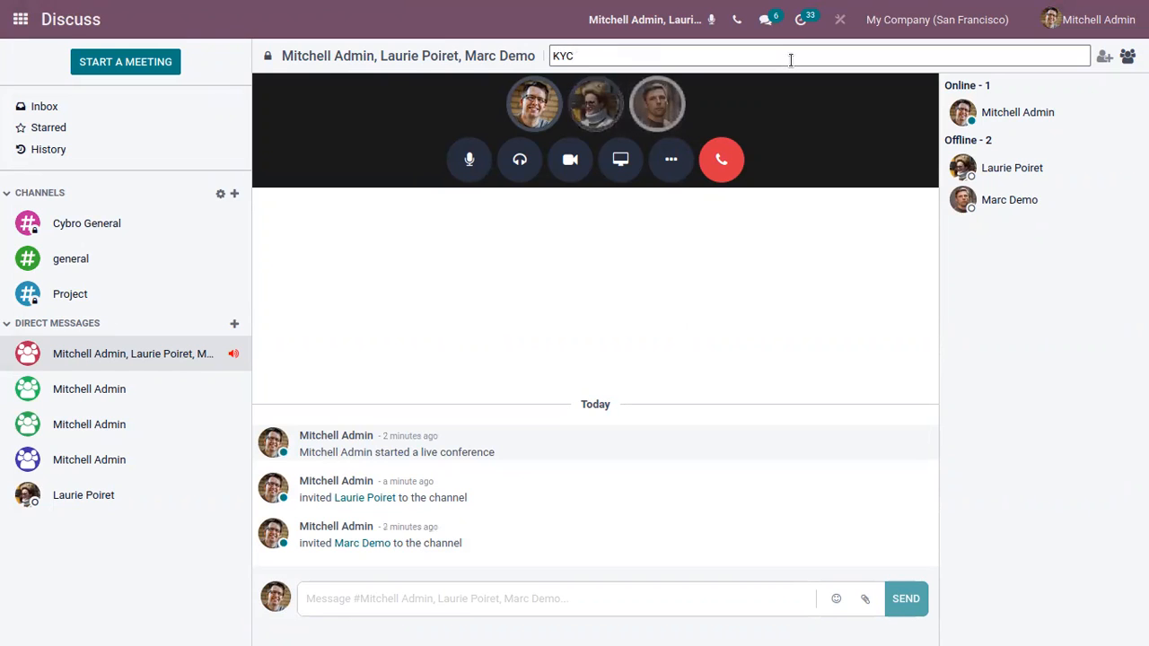
pyautogui.write('Proj')
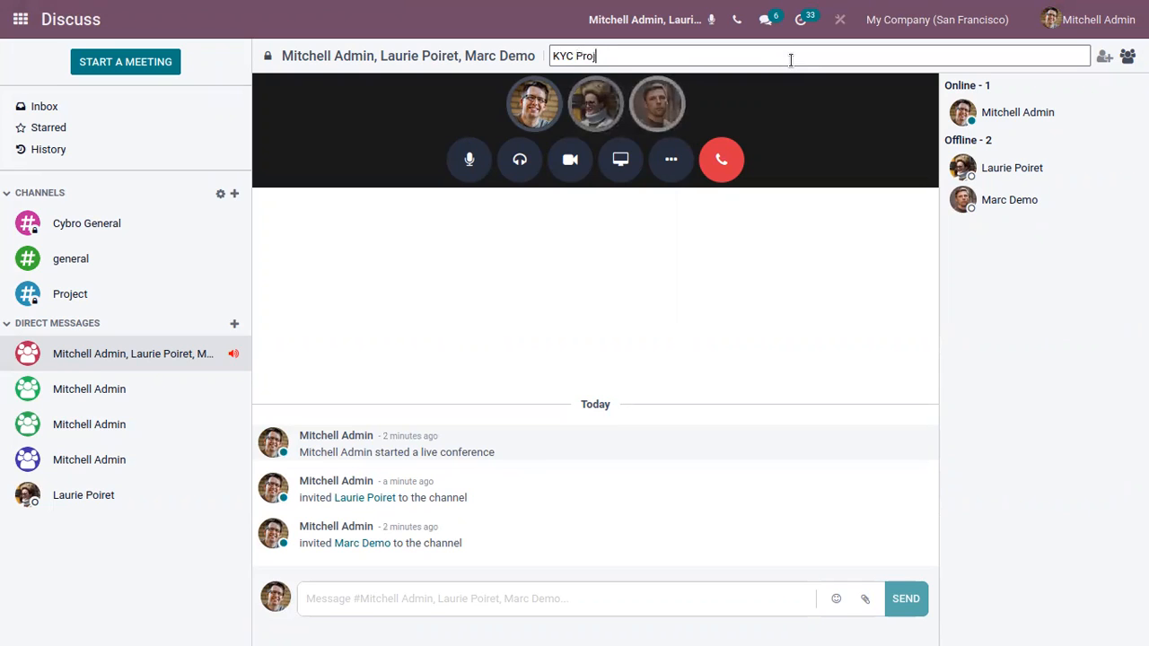
pyautogui.write('ect Meeting')
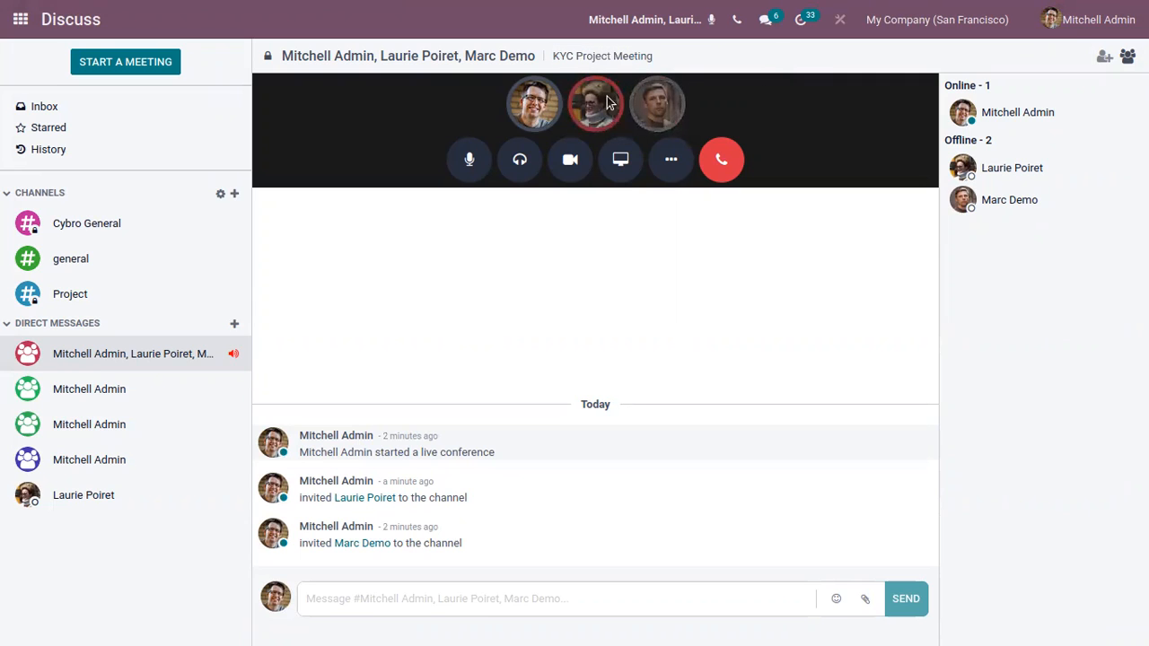
pyautogui.moveTo(621, 158)
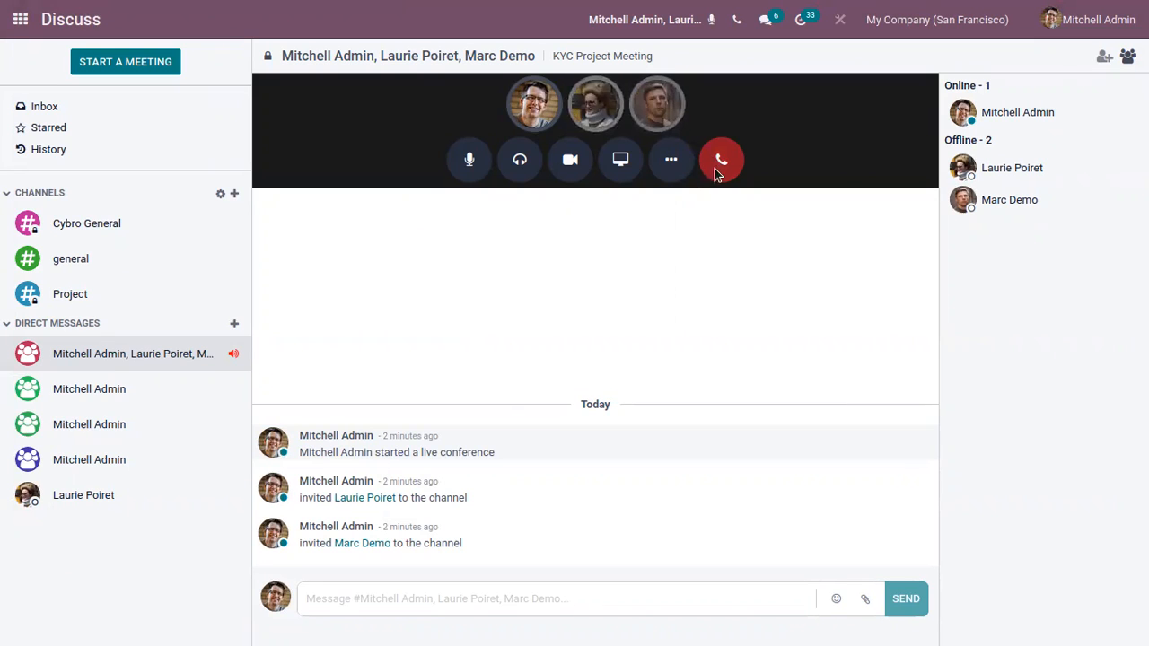
# Hang up the meeting call and start renaming the Laurie Poiret / Marc Demo group chat
pyautogui.click(722, 160)
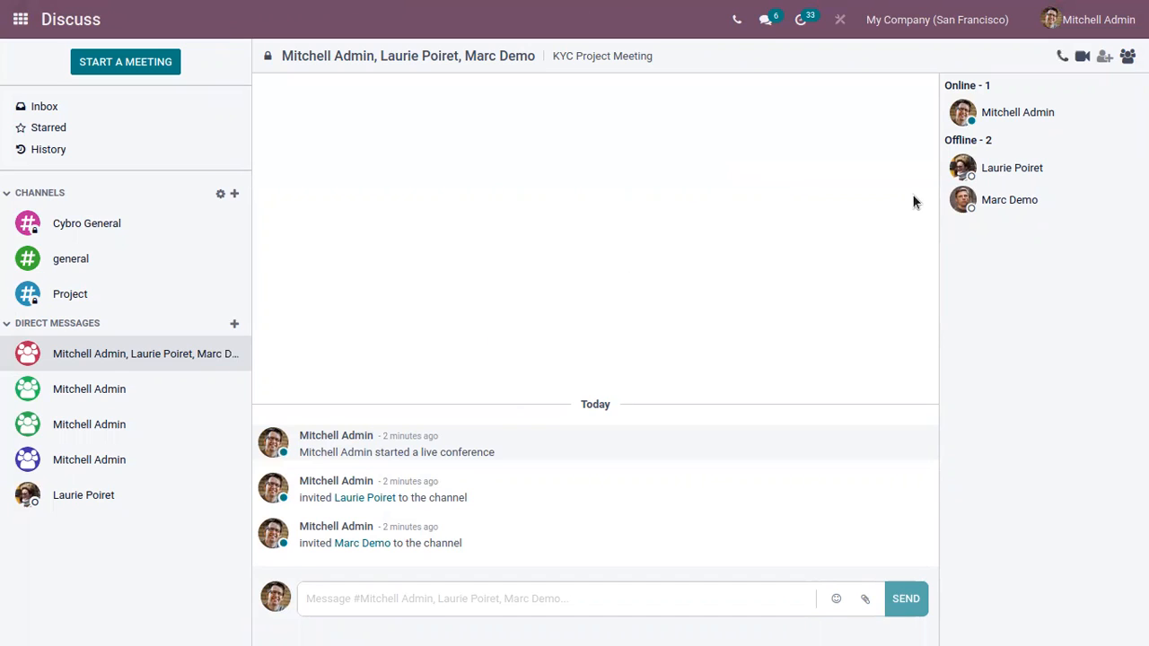
pyautogui.moveTo(298, 241)
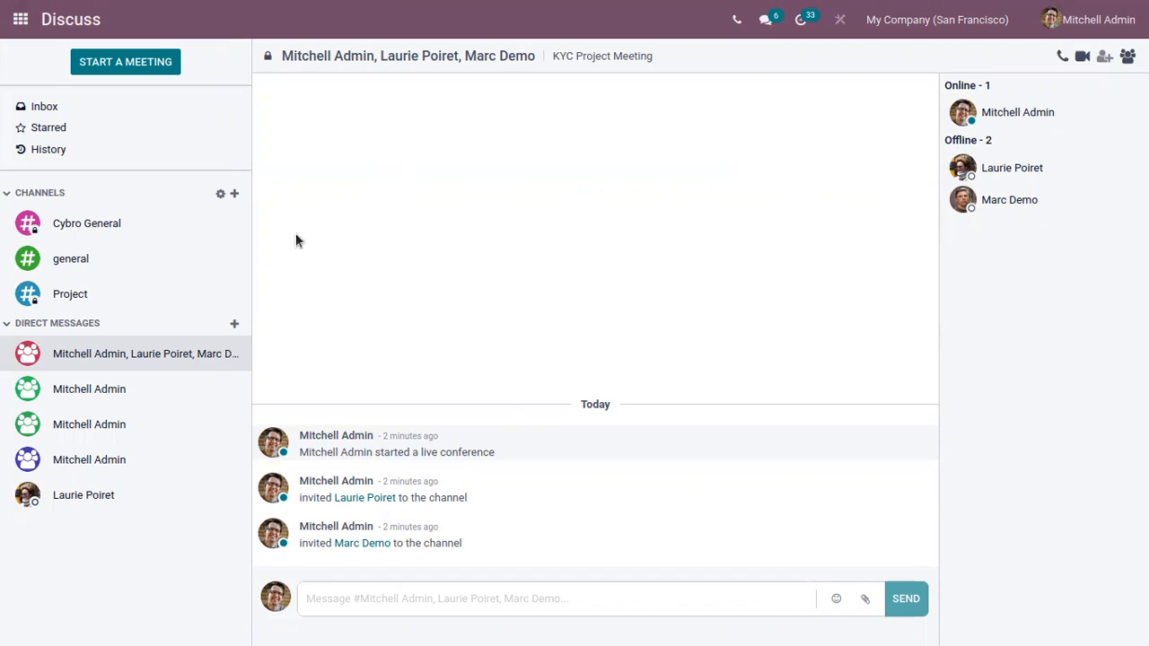
pyautogui.moveTo(158, 327)
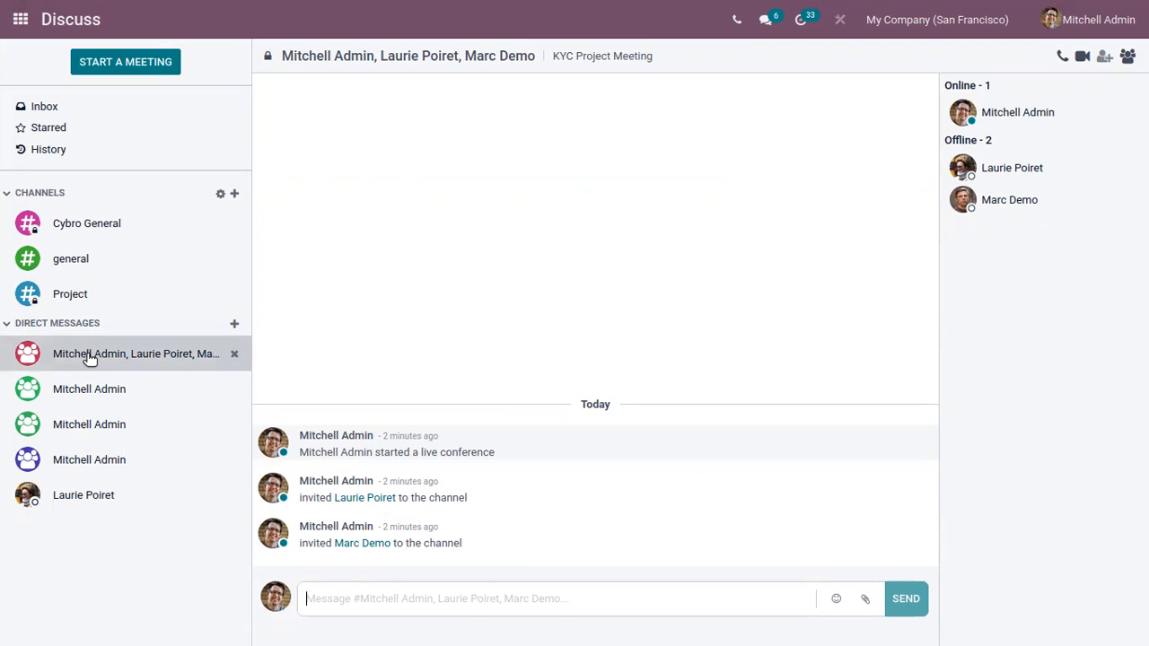
pyautogui.click(90, 388)
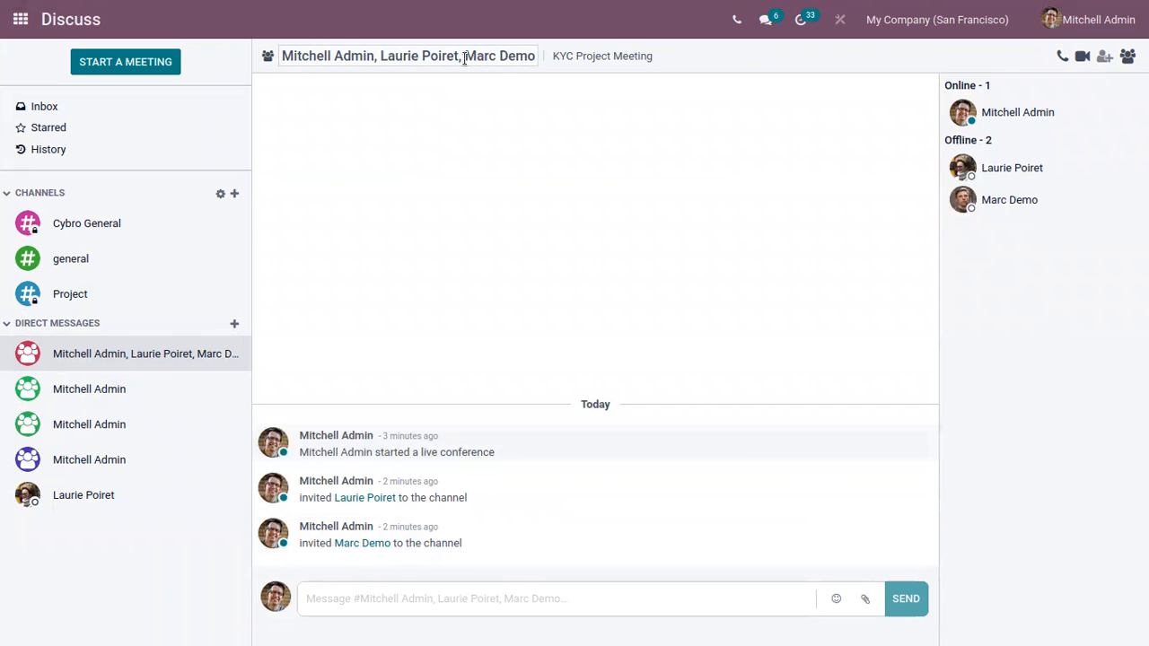
pyautogui.click(409, 56)
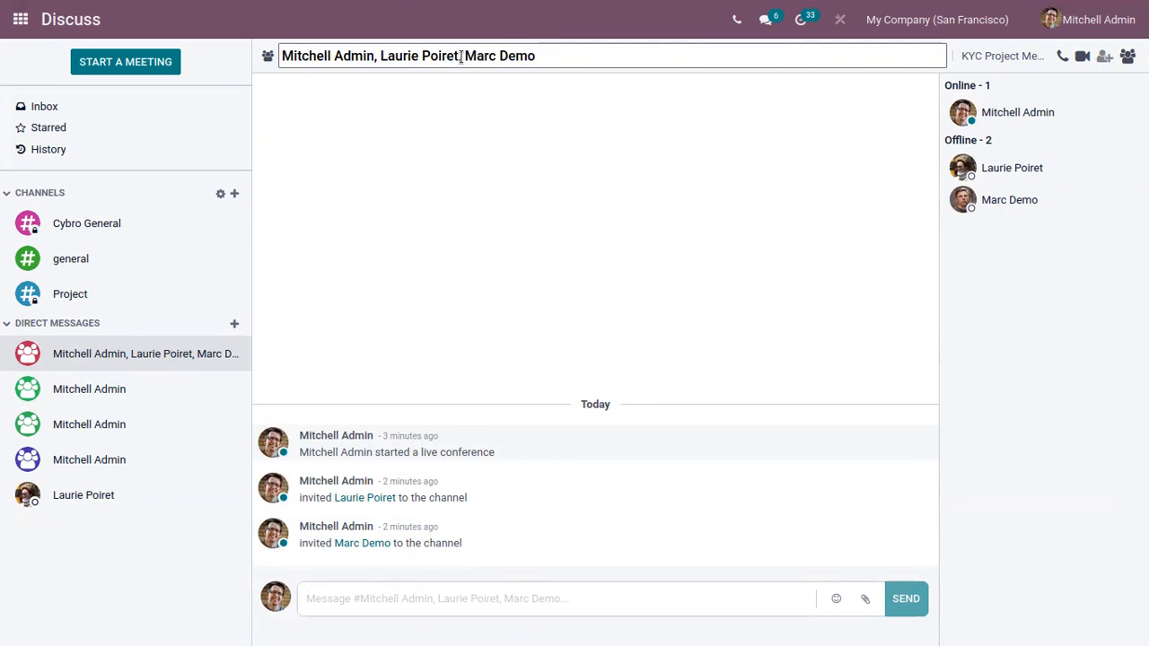